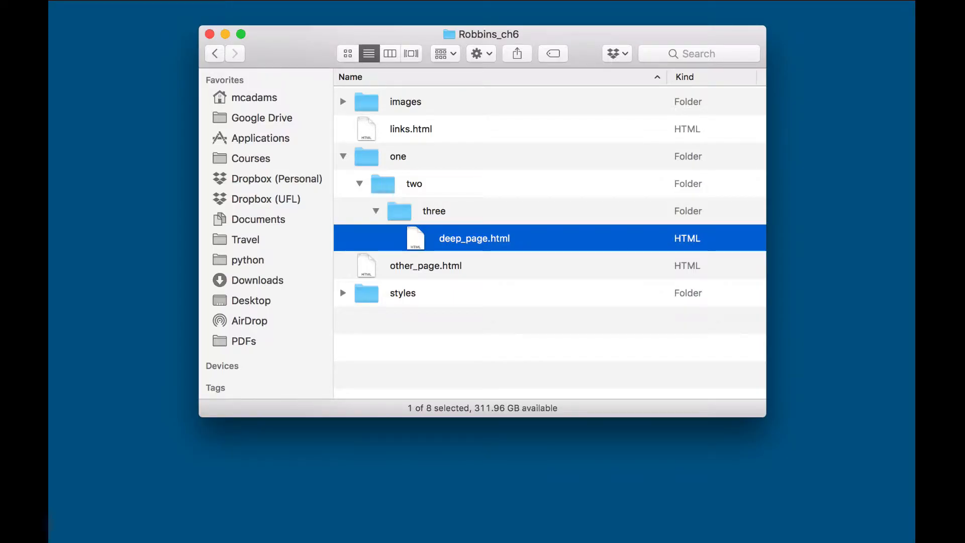
Step: Select deep_page.html nested inside folders one, two and three in Finder
left_click(411, 128)
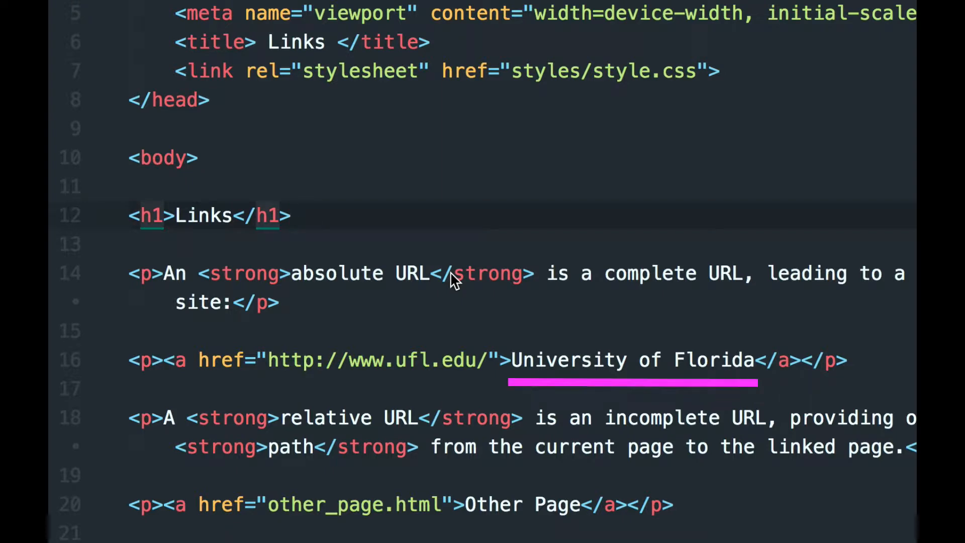
left_click(292, 215)
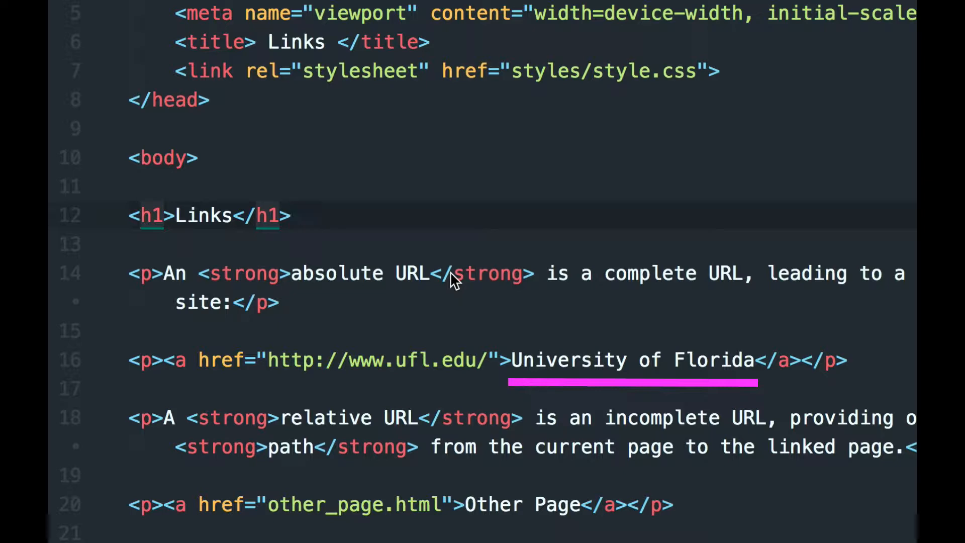
left_click(293, 214)
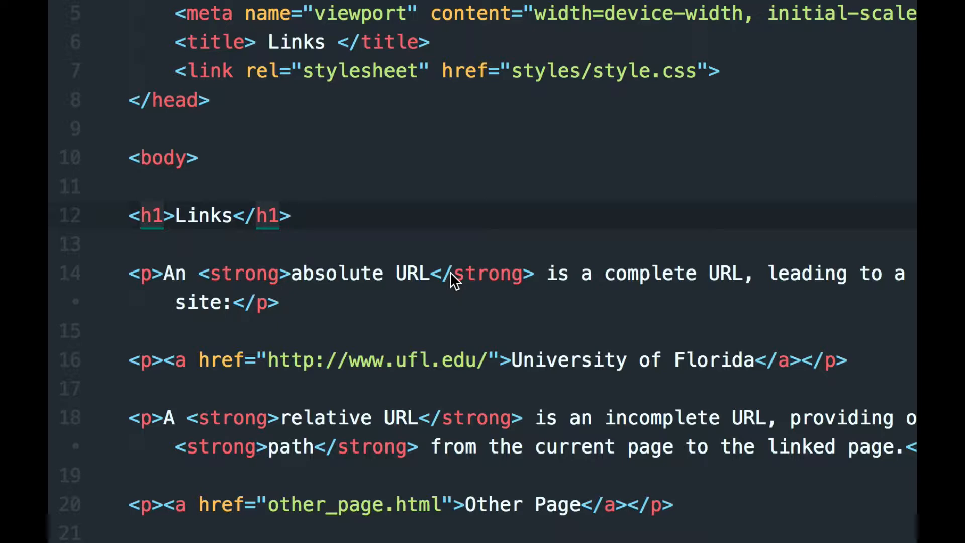
left_click(293, 214)
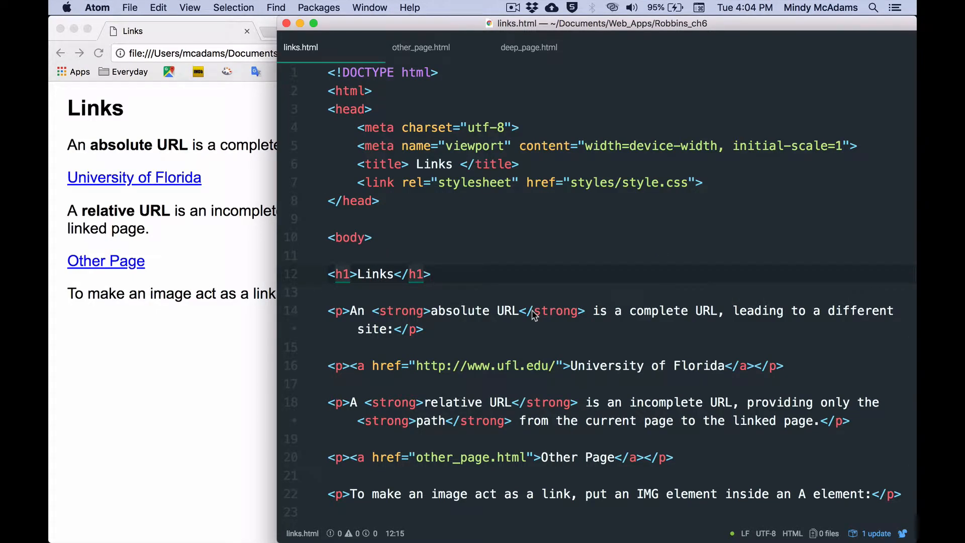
left_click(430, 274)
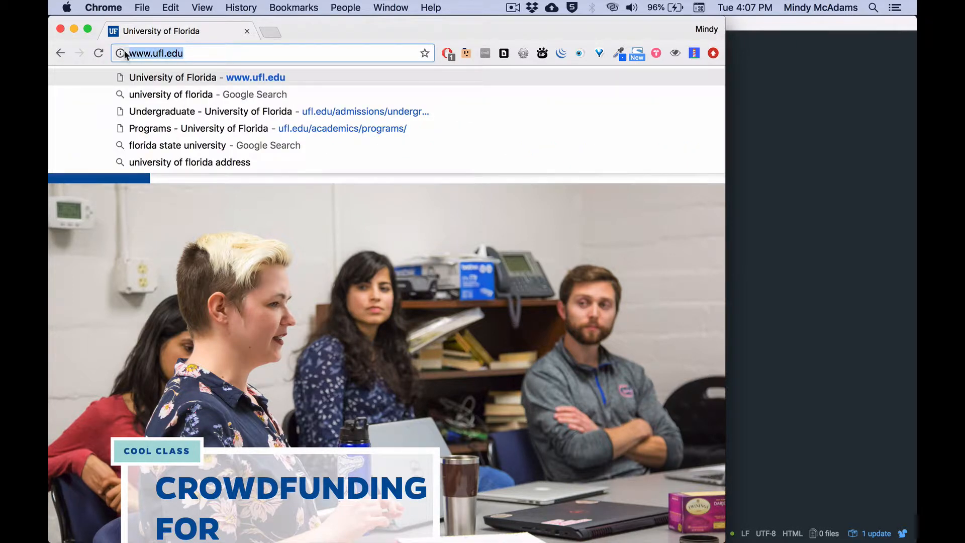
Step: Copy the ufl.edu address from Chrome and paste it into the practice link's empty href
right_click(157, 52)
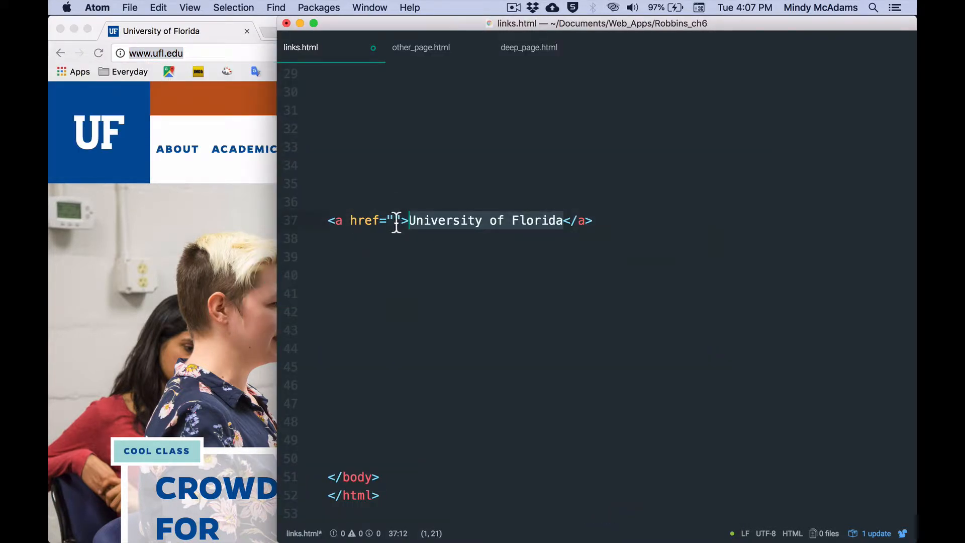
right_click(397, 220)
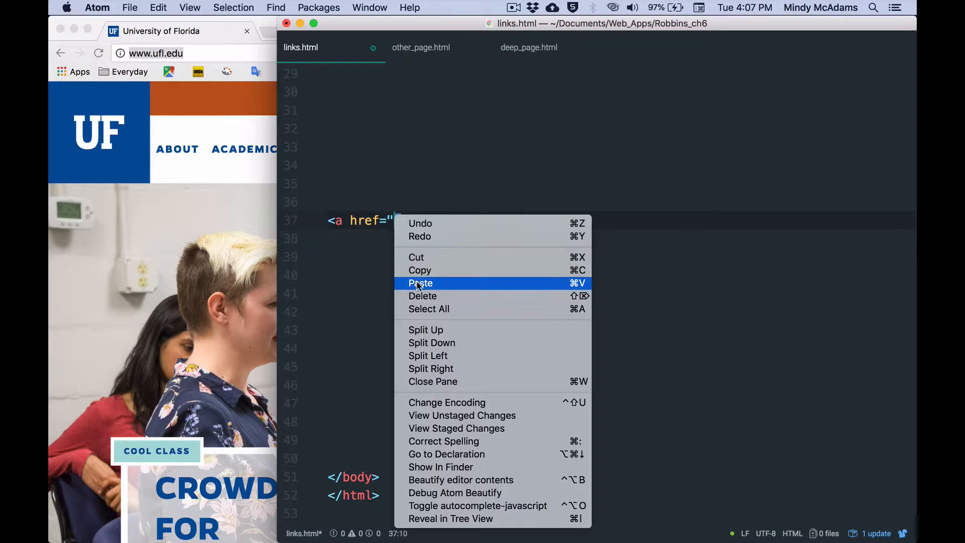
left_click(420, 283)
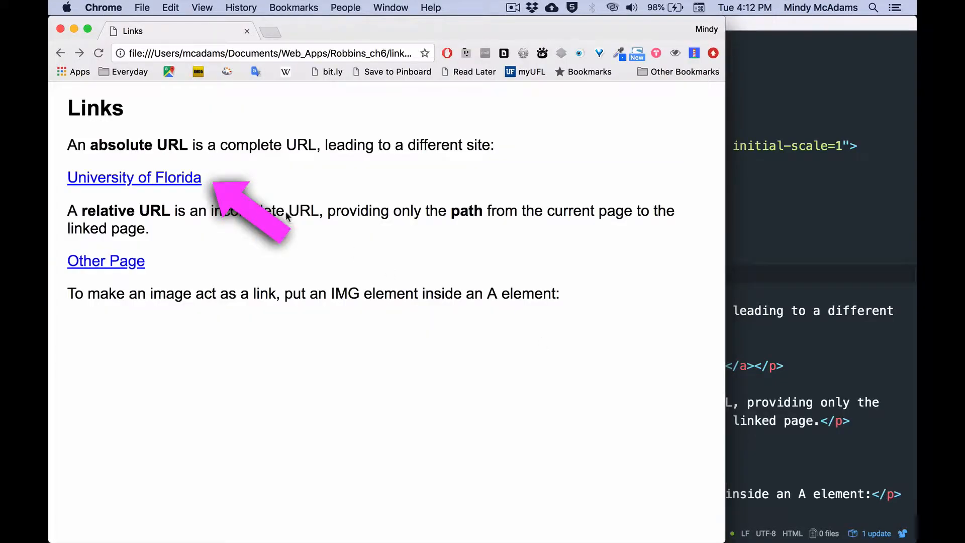
Step: Test the University of Florida, Other Page and Deep Page links on the Links page
left_click(133, 178)
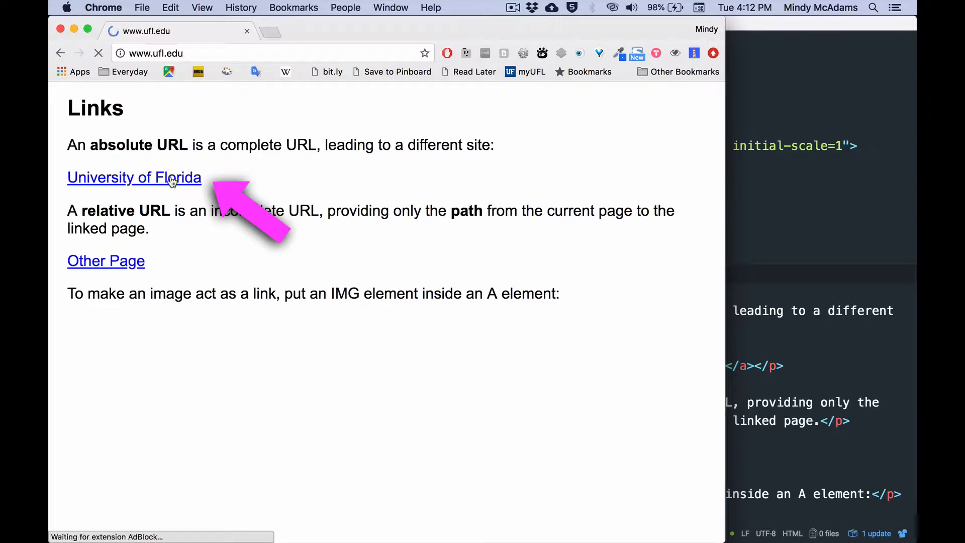
left_click(134, 177)
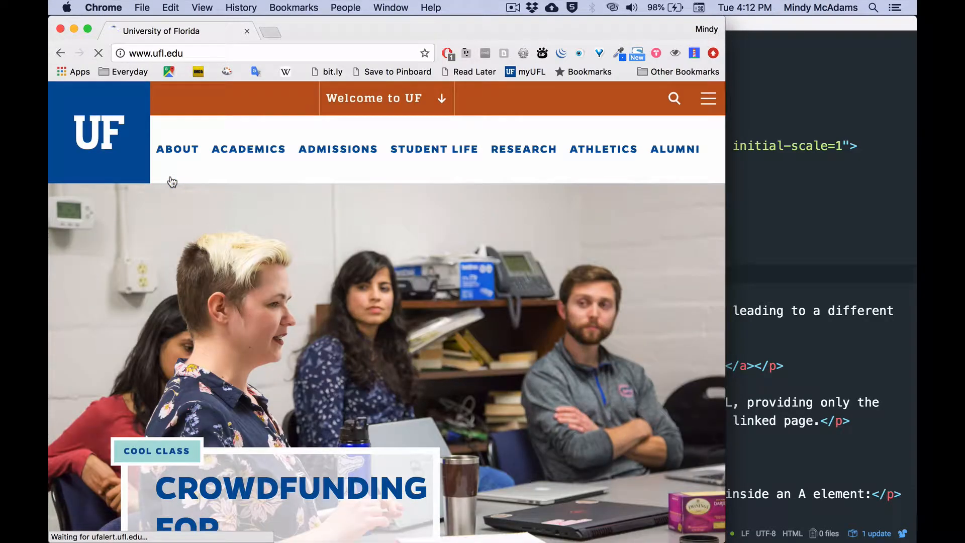
left_click(61, 52)
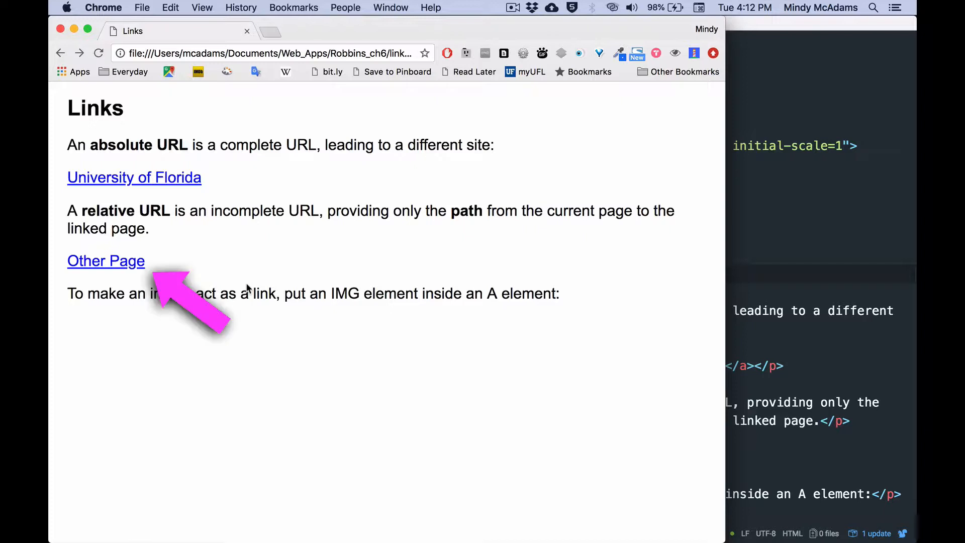
left_click(105, 261)
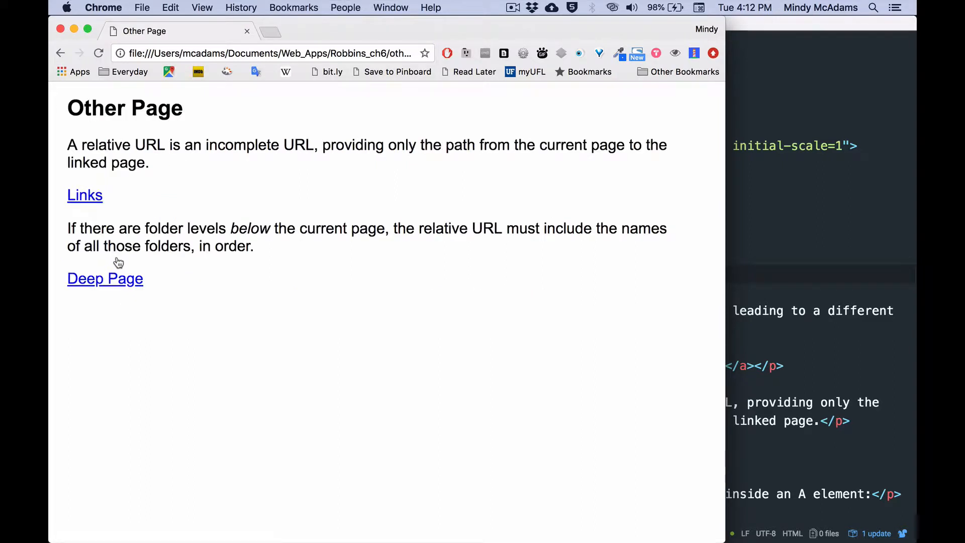
left_click(85, 195)
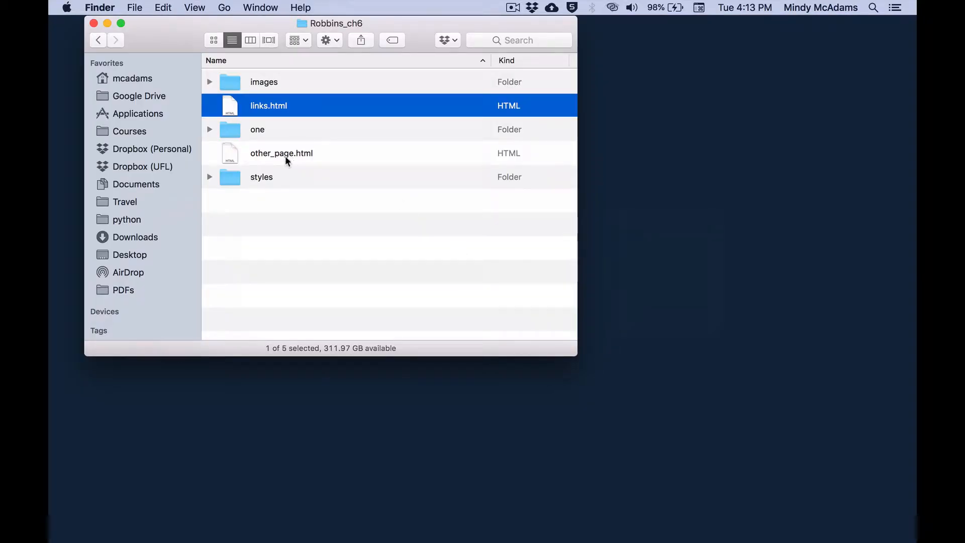
left_click(281, 153)
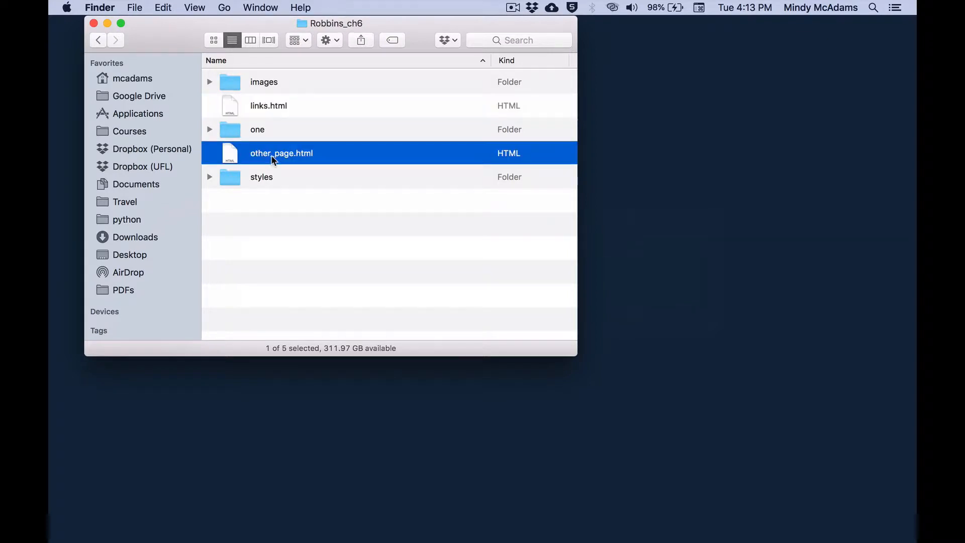
left_click(268, 105)
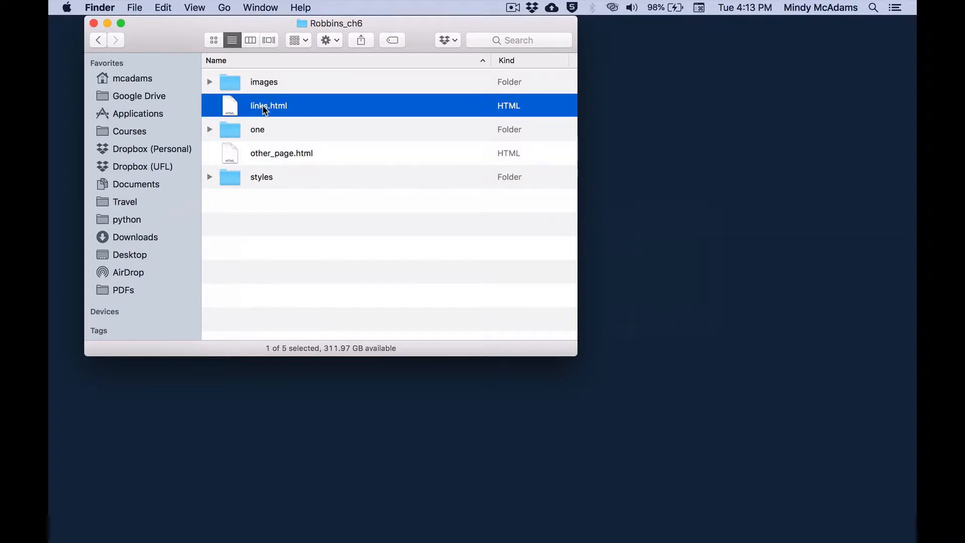
left_click(281, 152)
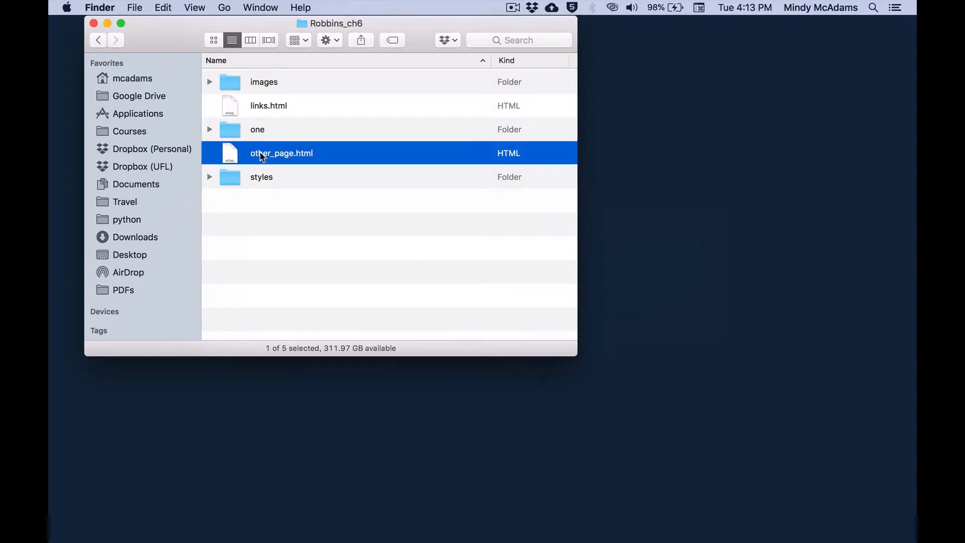
left_click(268, 105)
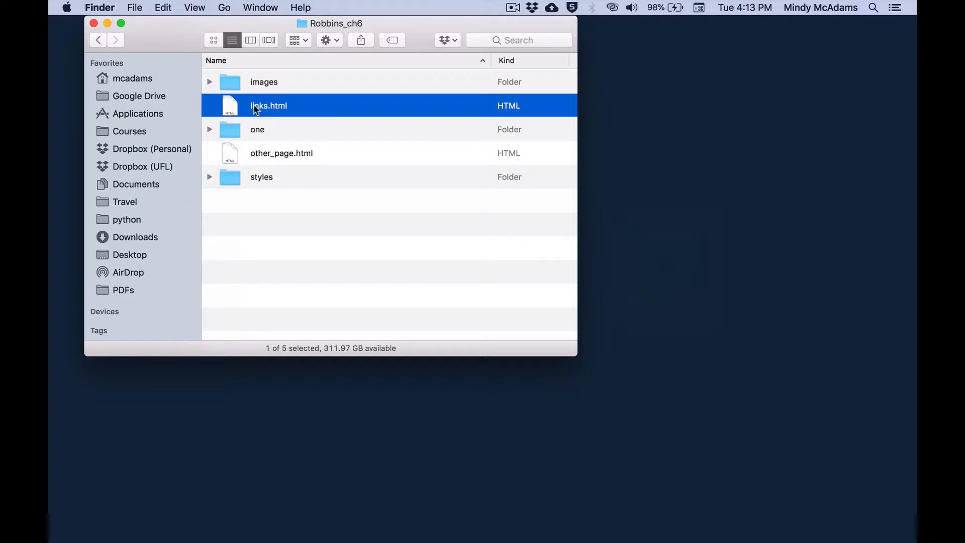
double_click(268, 105)
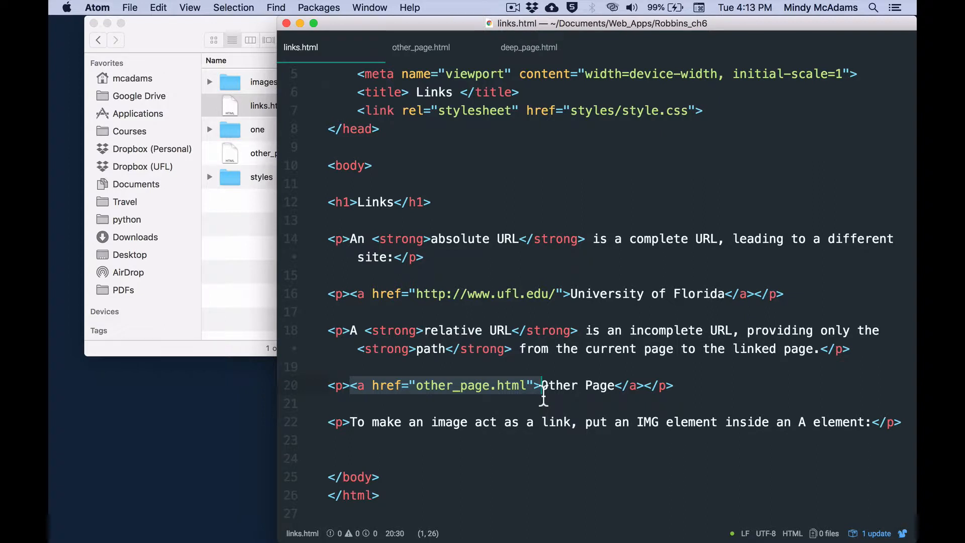
left_click(418, 384)
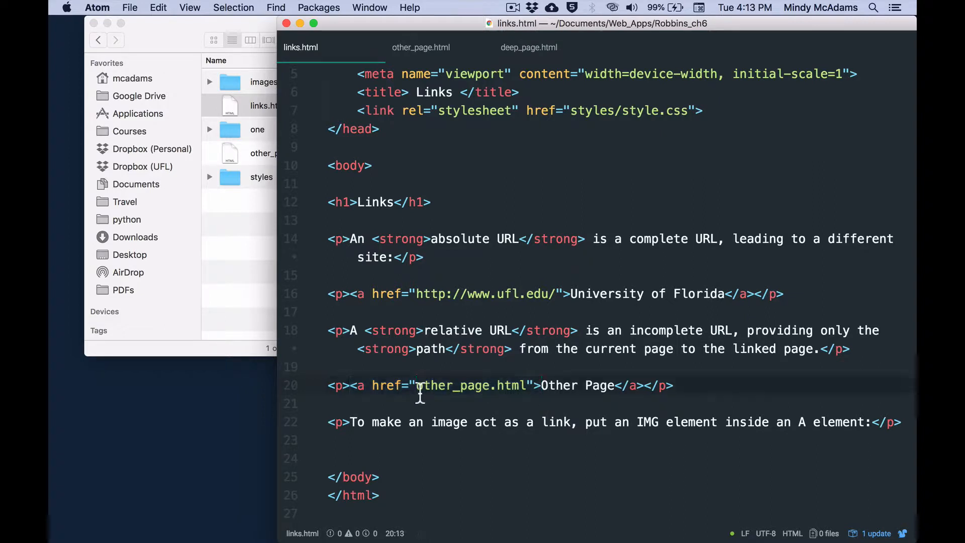
double_click(471, 384)
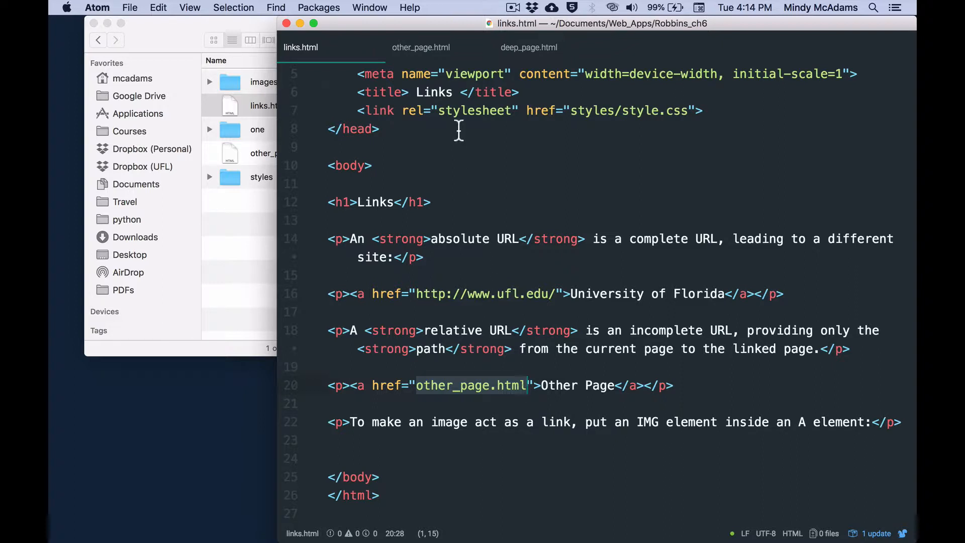
left_click(420, 47)
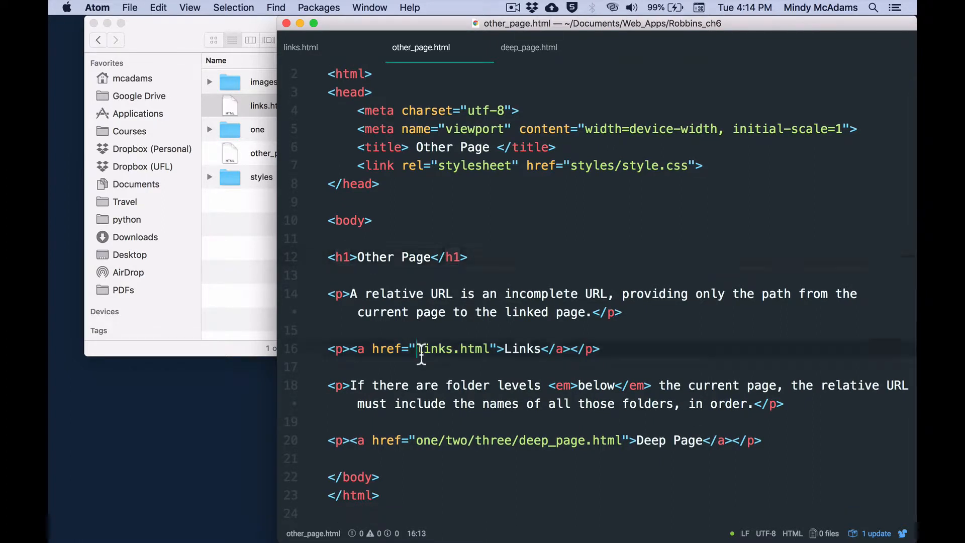
double_click(453, 348)
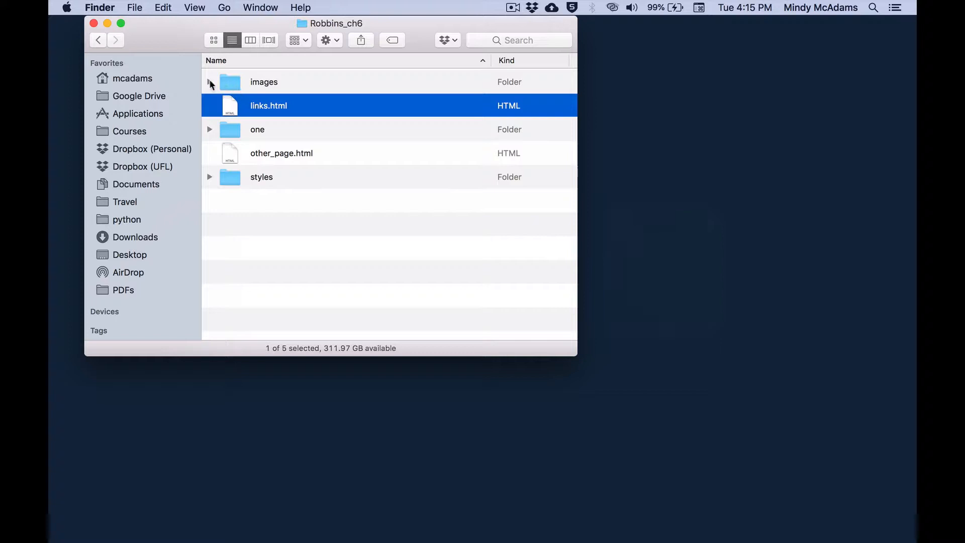
Step: Expand the images folder, then place the cursor below the image-link sentence in links.html
left_click(209, 82)
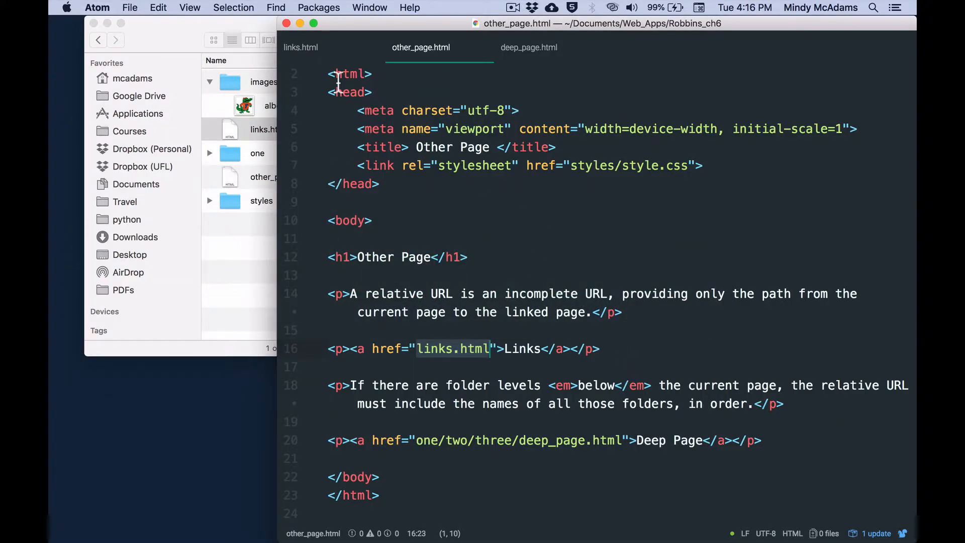
left_click(301, 47)
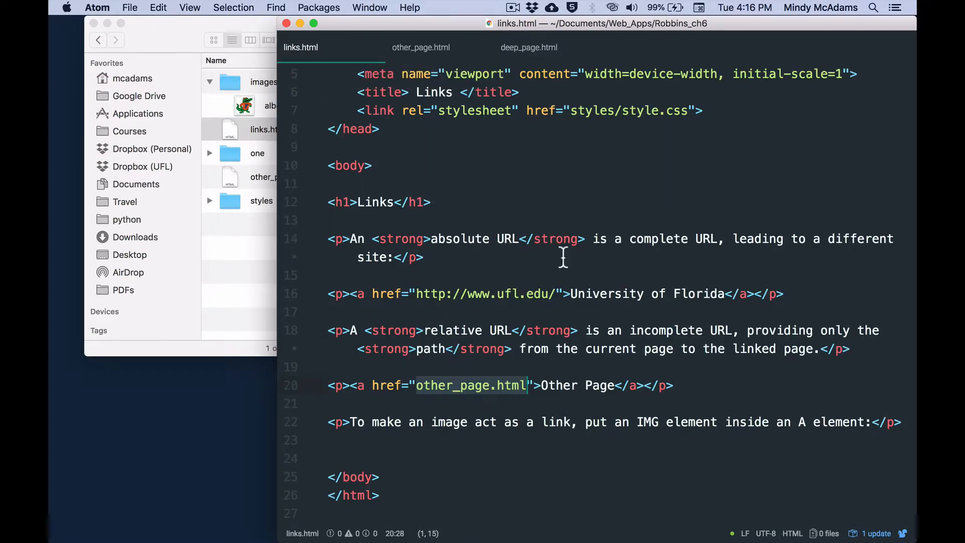
mouse_move(792, 301)
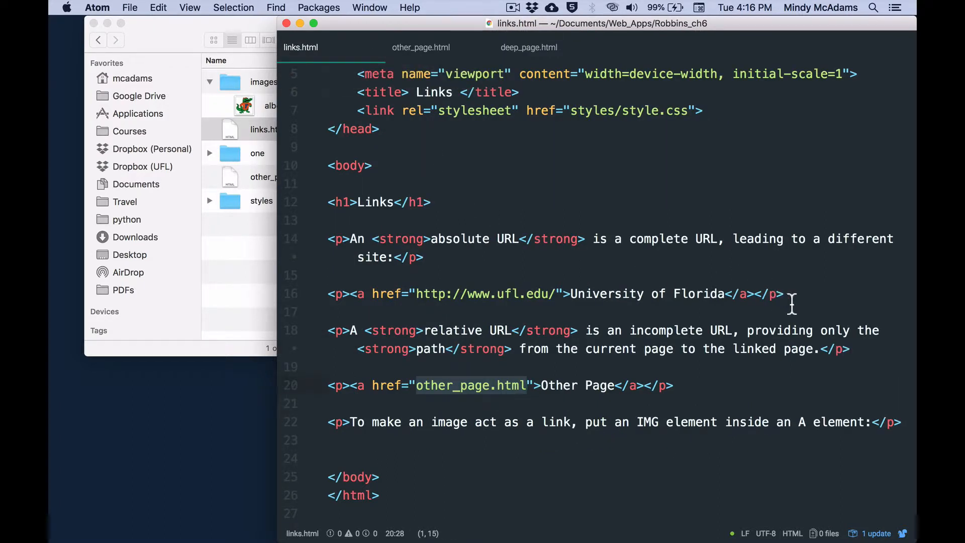
left_click(511, 294)
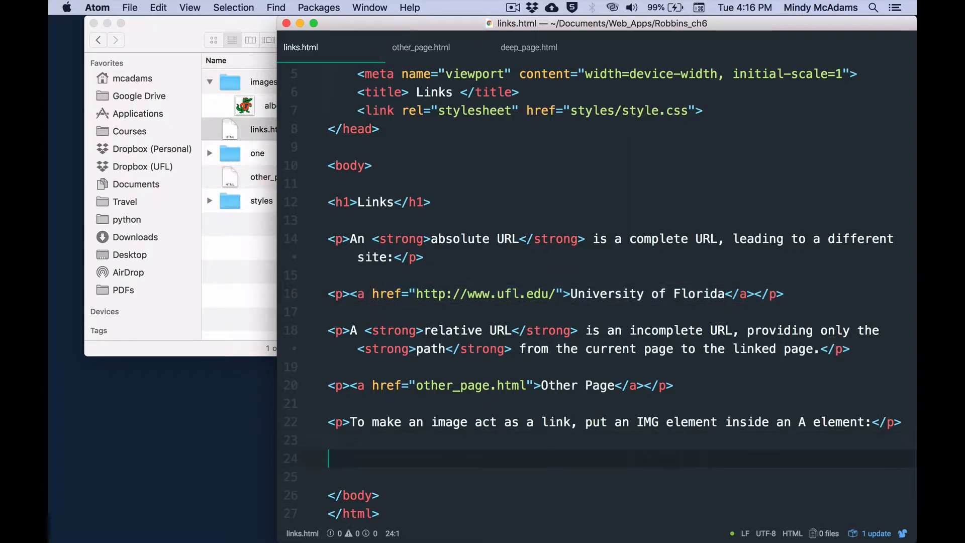
Step: Write the ufl.edu anchor and an img tag with src albert.png and an empty alt
key("Return")
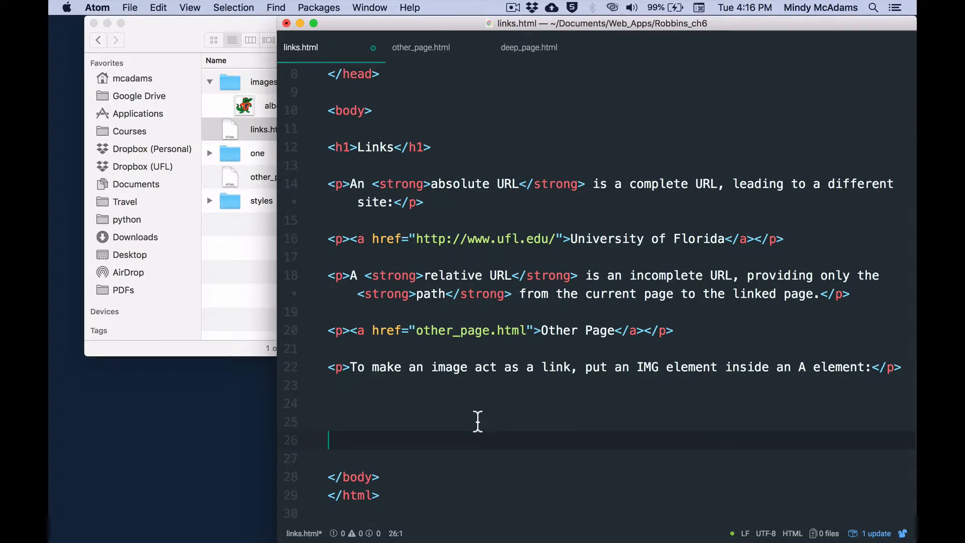
type("<a href=\"http://www.ufl.edu/\">University of Florida</a>")
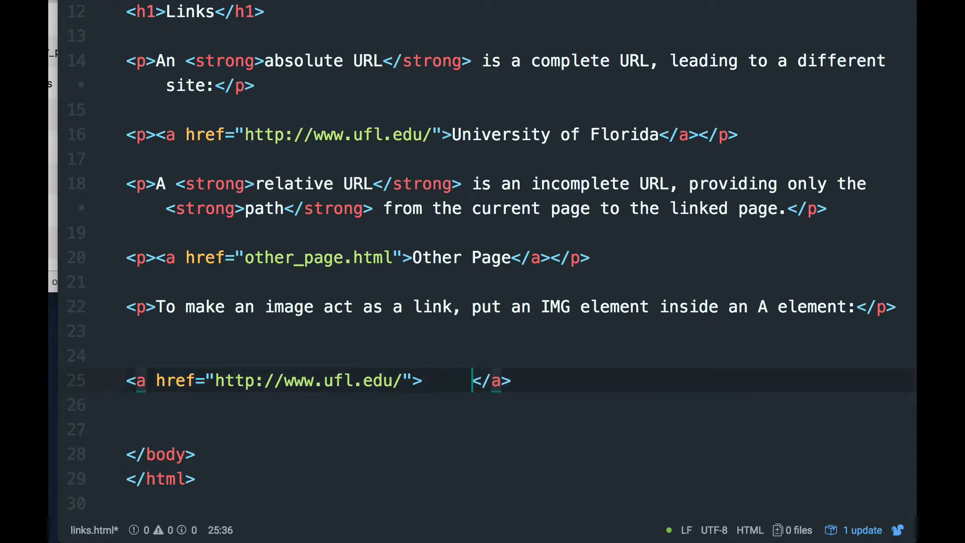
type("<")
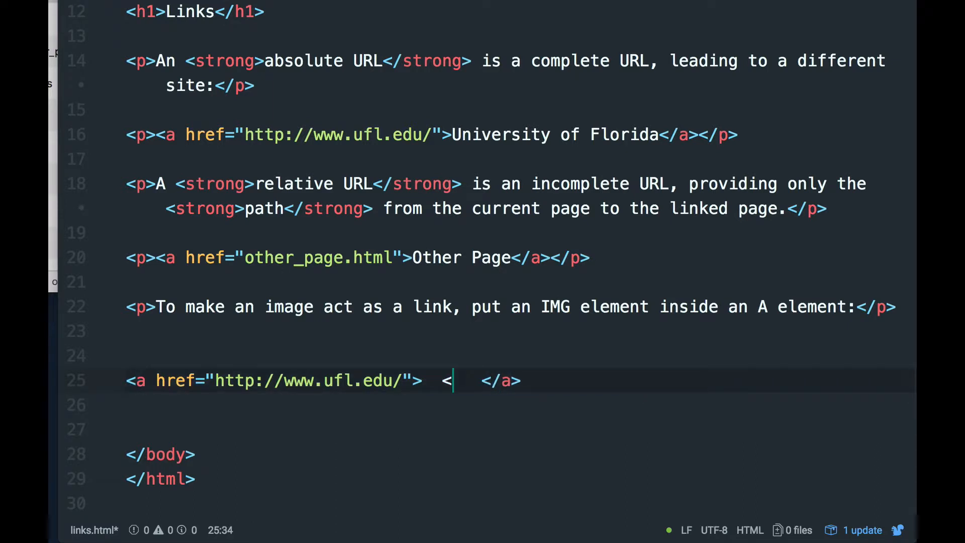
type("img src")
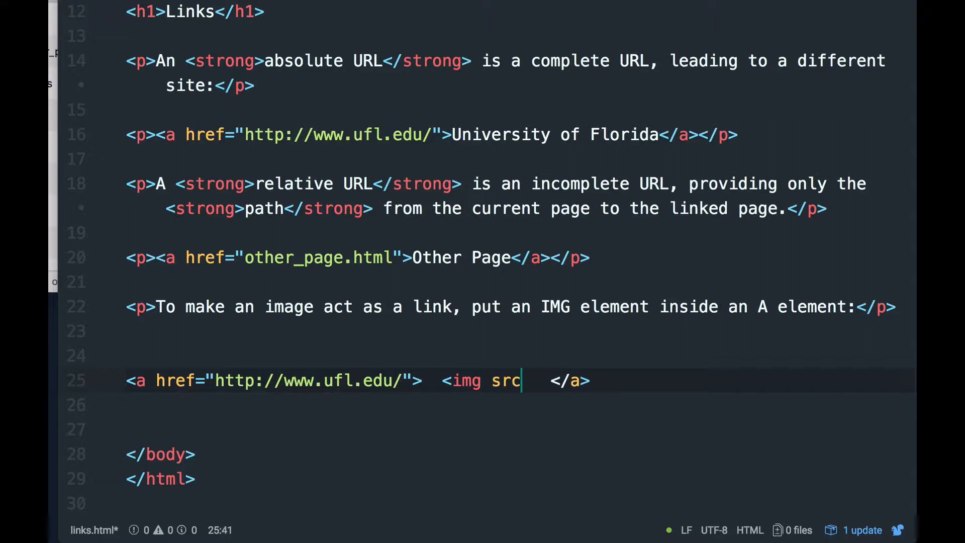
type("=\"albe")
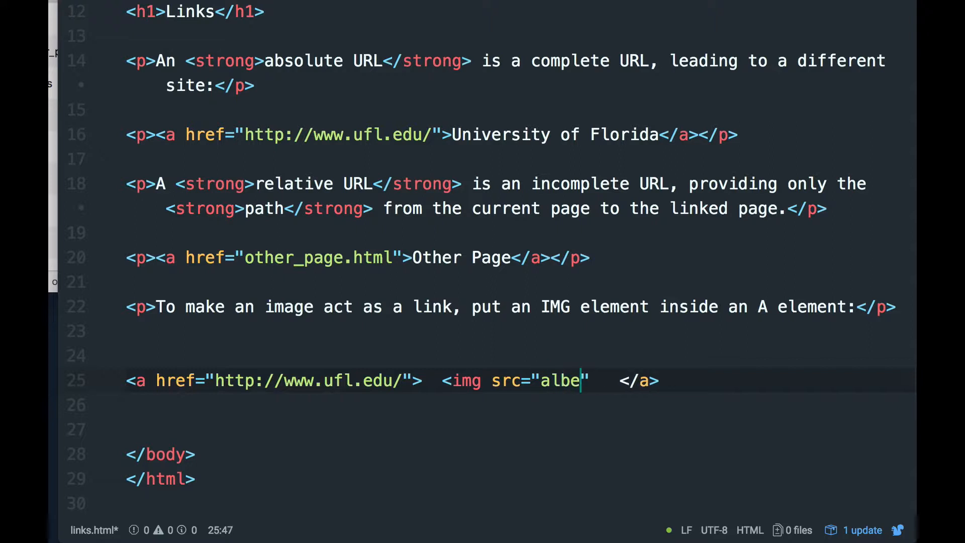
type("rt.png")
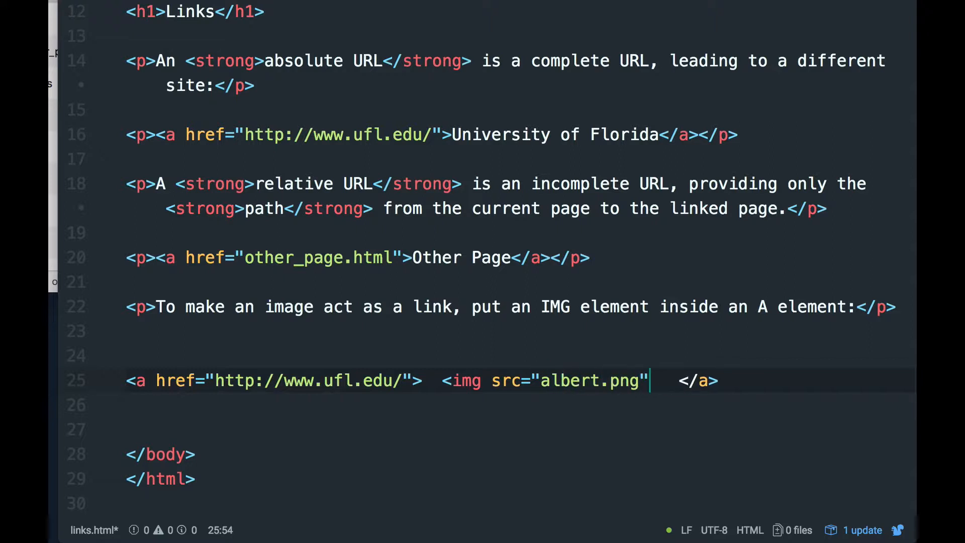
type("alt")
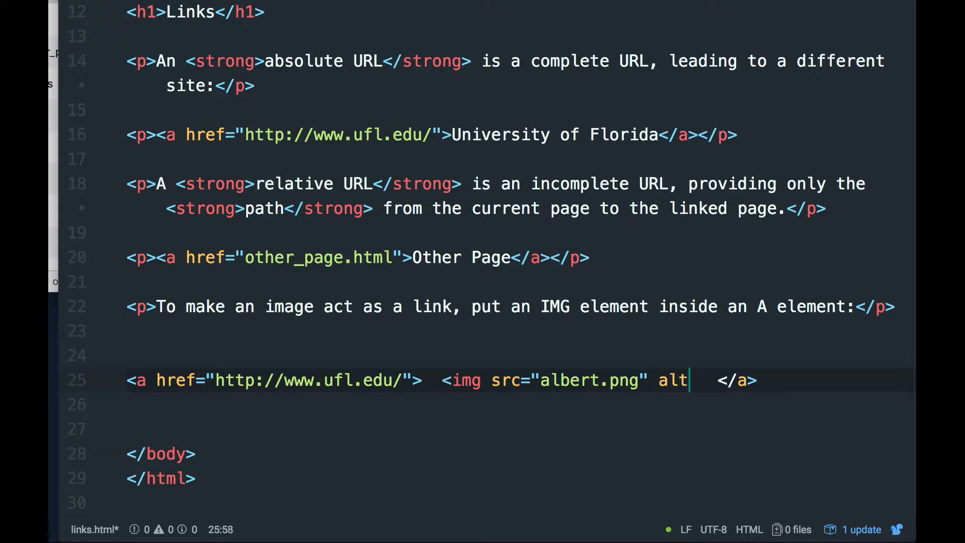
type("=\"\"")
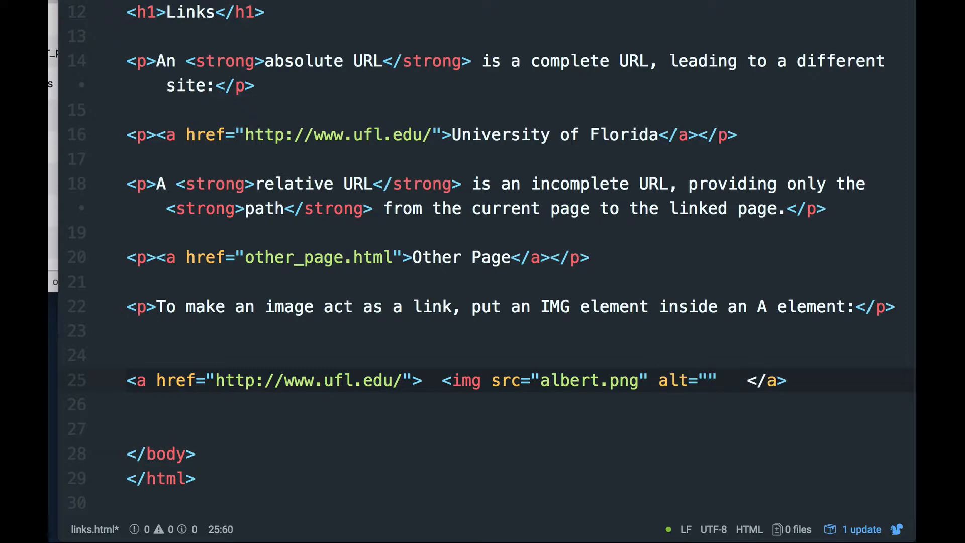
Step: Fill the alt with 'Old-school Albert Gator', remove extra spaces, and save links.html
left_click(707, 380)
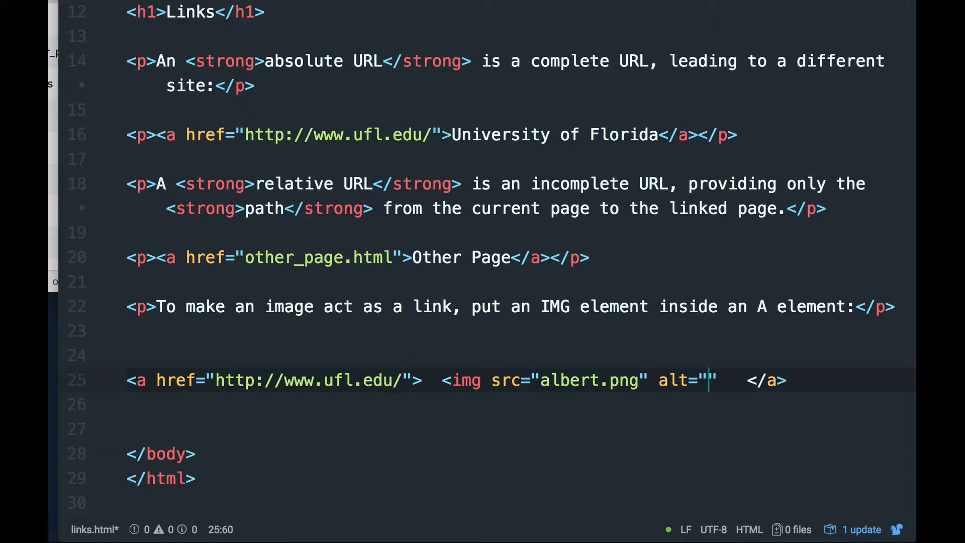
type("Old-sch")
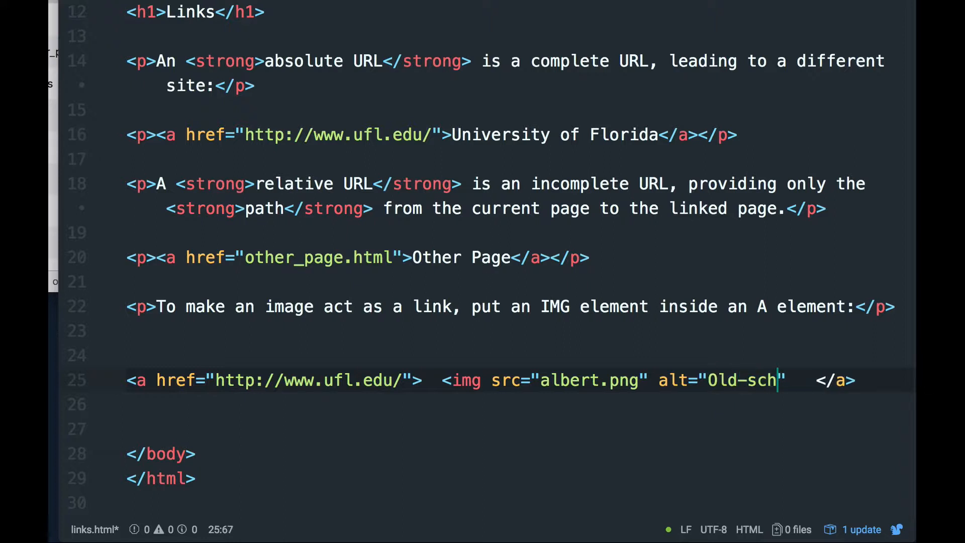
type("ool Albert")
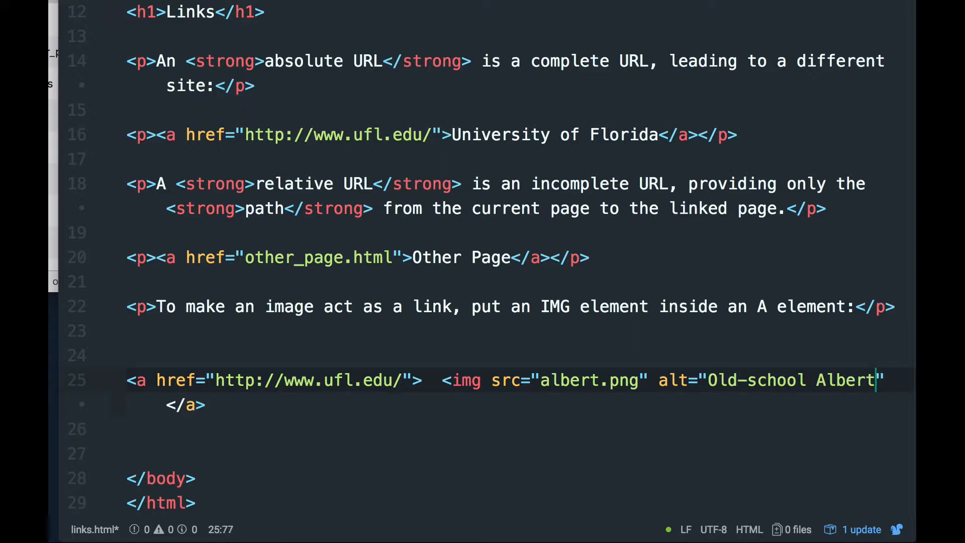
type("Gator\"")
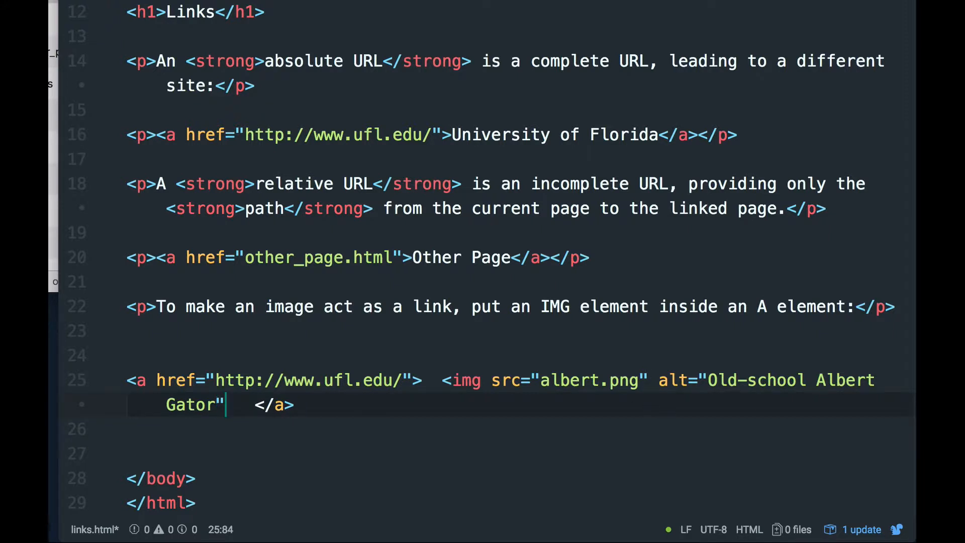
type(">")
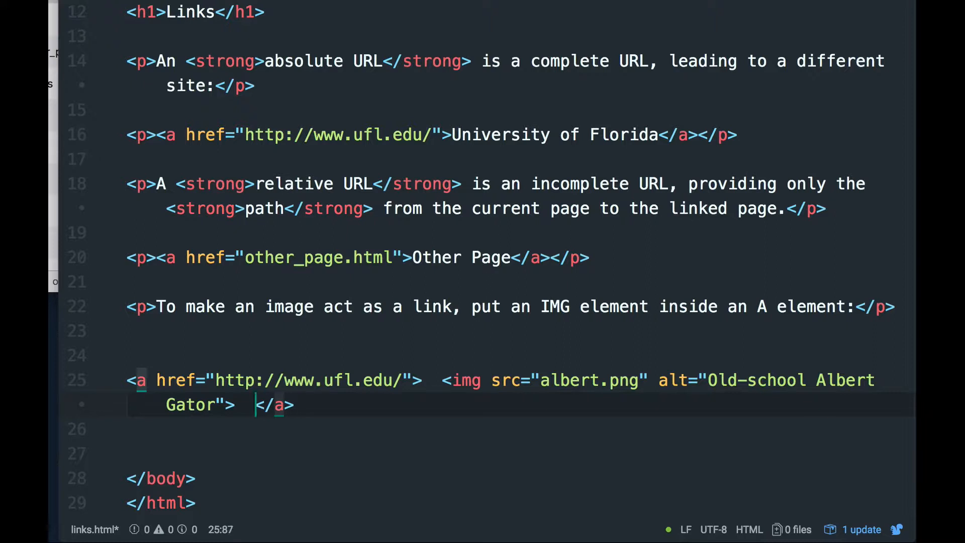
key("Backspace")
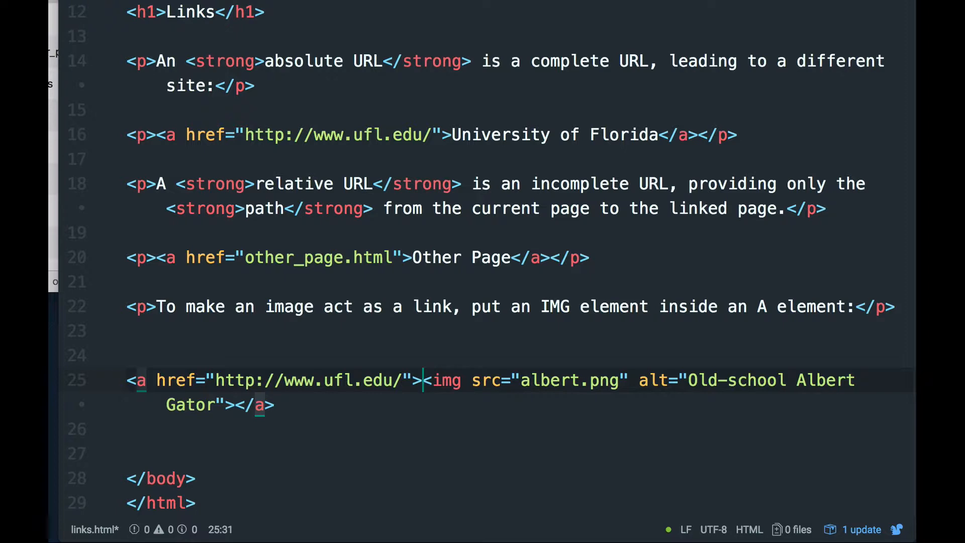
key("cmd+tab")
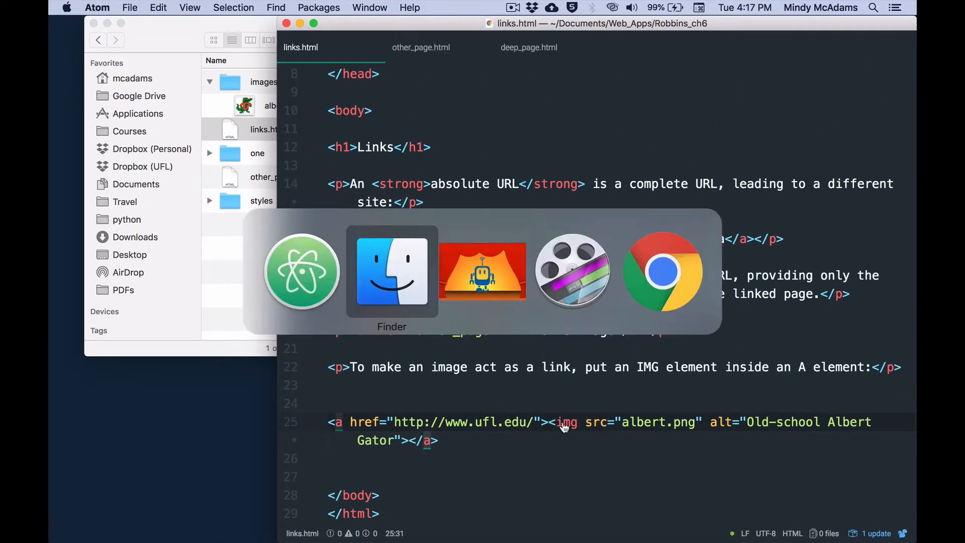
Step: Reload links.html in Chrome to see the image link
left_click(663, 271)
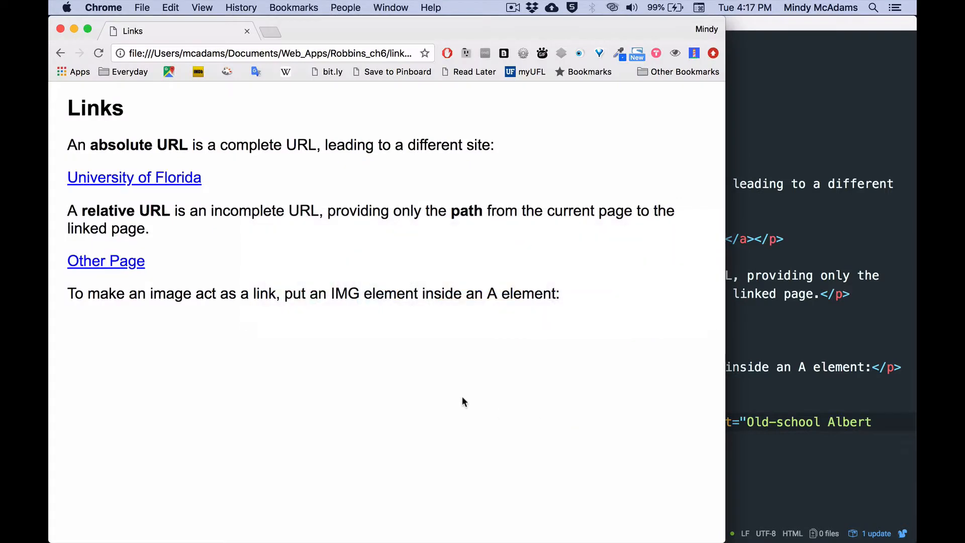
left_click(98, 53)
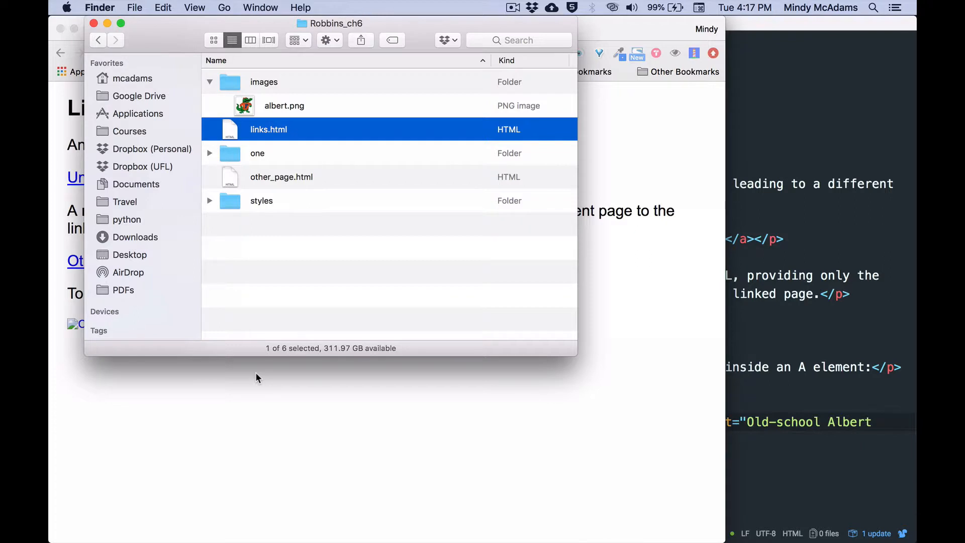
Step: Compare albert.png in the images folder with links.html's location, then place the cursor before albert.png in Atom
left_click(284, 105)
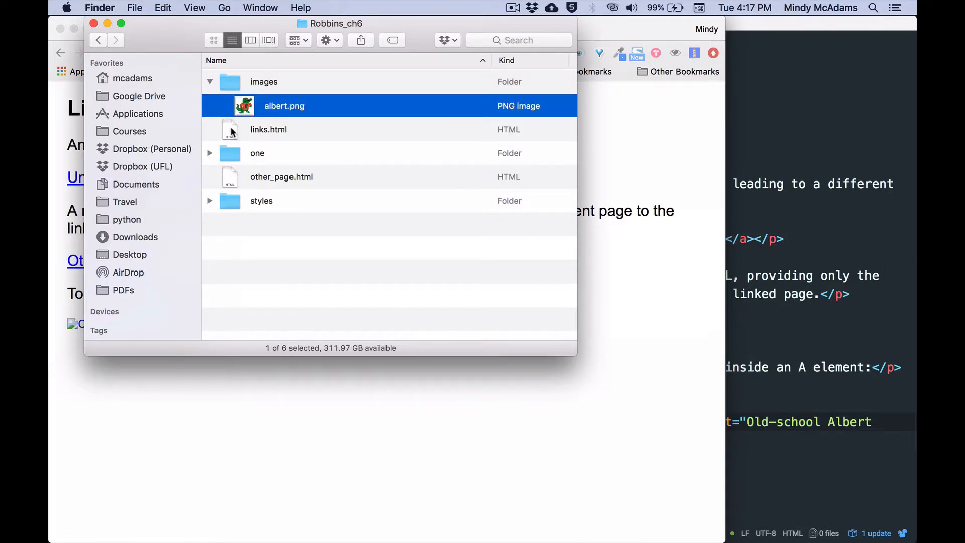
left_click(268, 129)
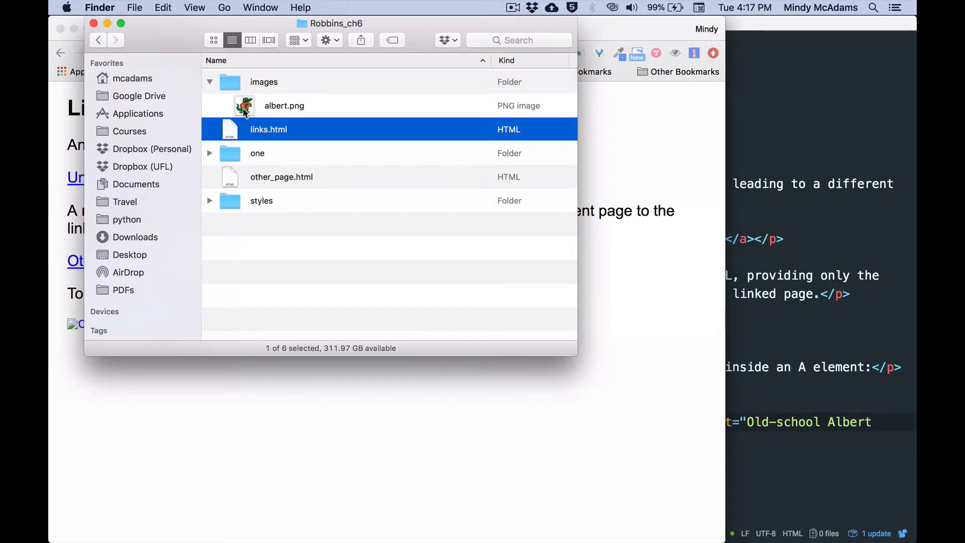
left_click(263, 82)
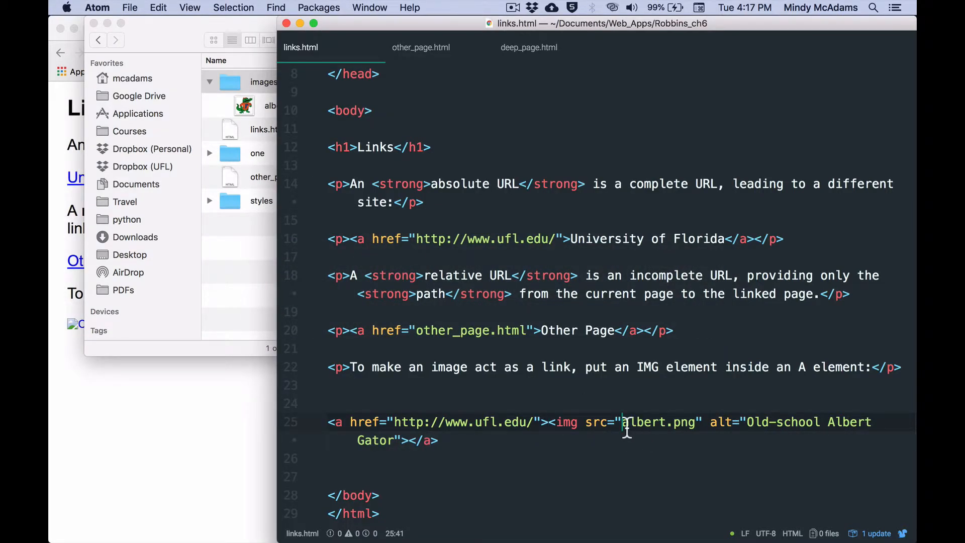
Step: Prefix the image src with images/ so it reads images/albert.png
type("image")
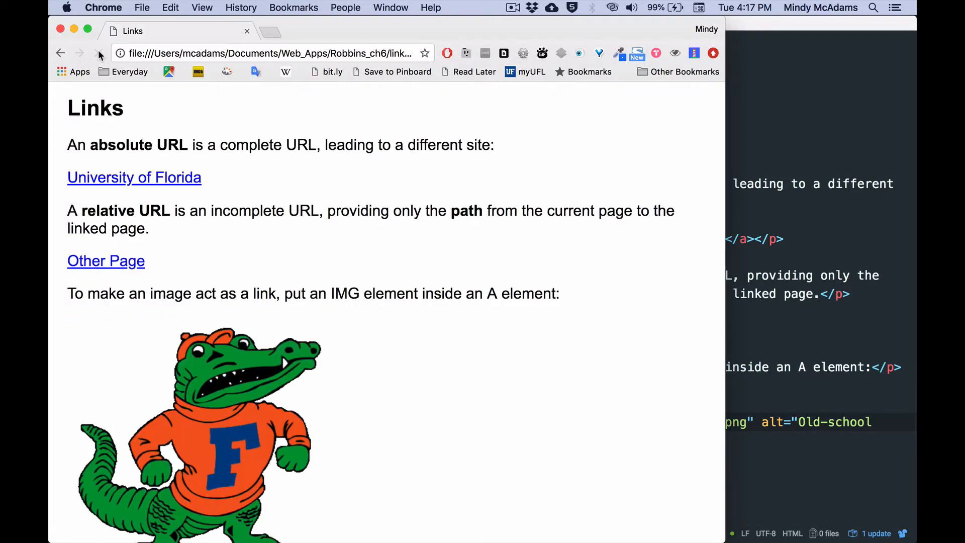
Step: Scroll to the Albert Gator picture and follow it to confirm it opens ufl.edu
scroll("down", 3)
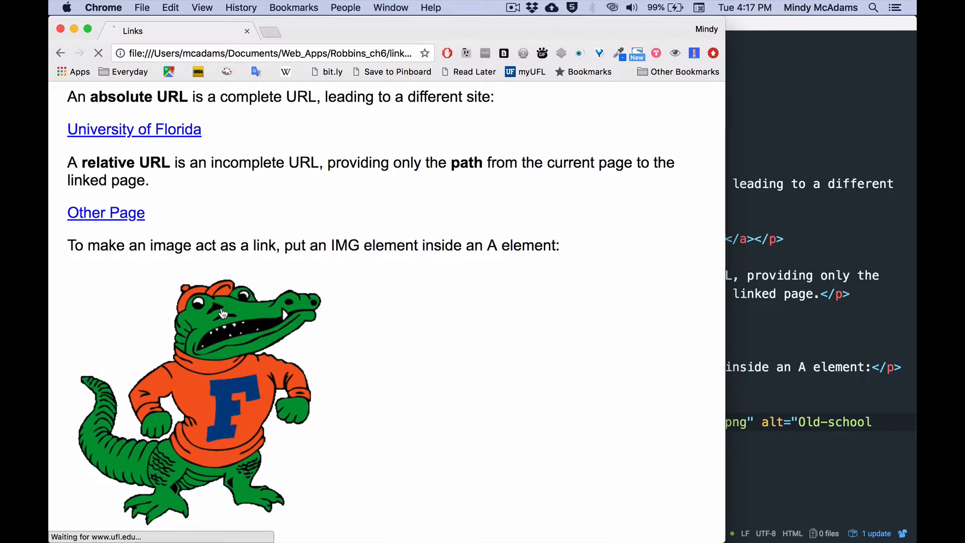
left_click(134, 129)
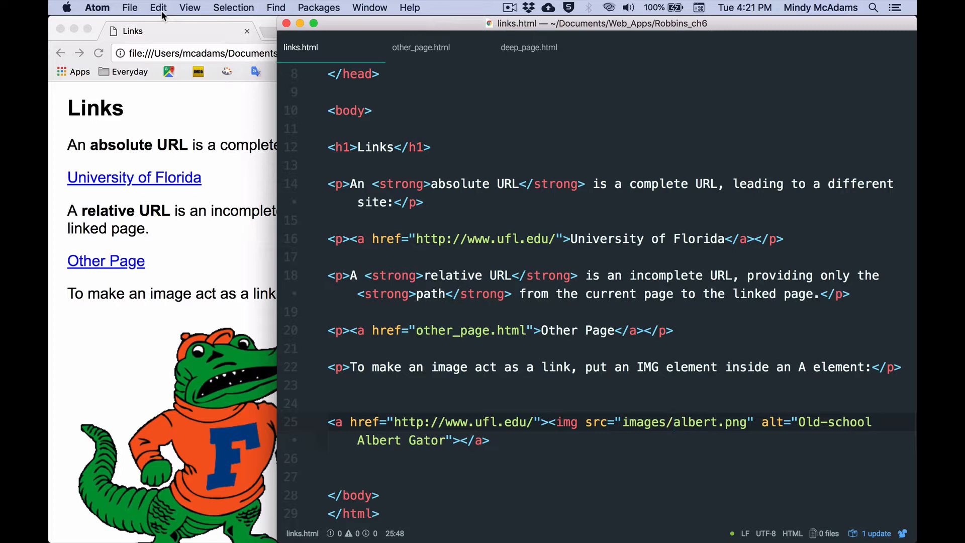
Step: In Finder, collapse the images folder and expand folder one to reveal nested folder two
key("cmd+tab")
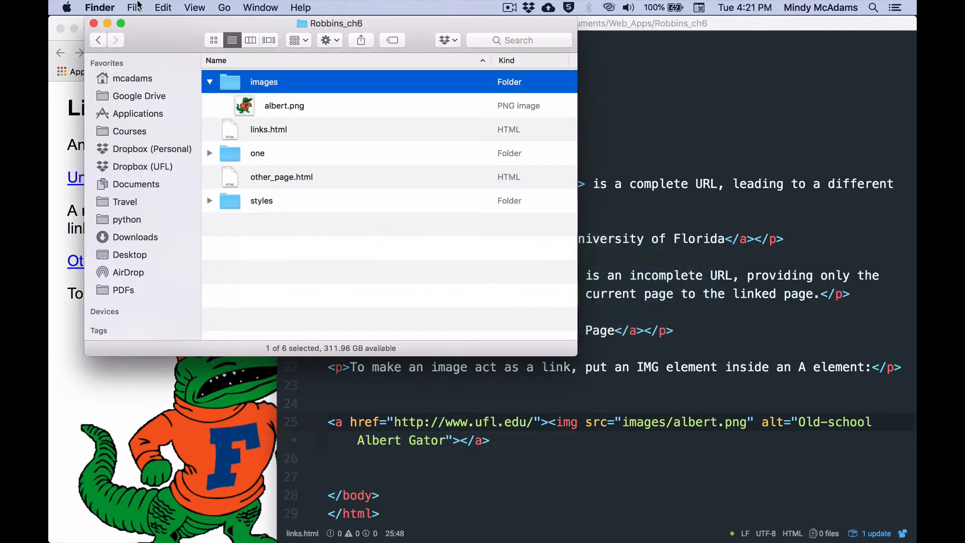
left_click(209, 81)
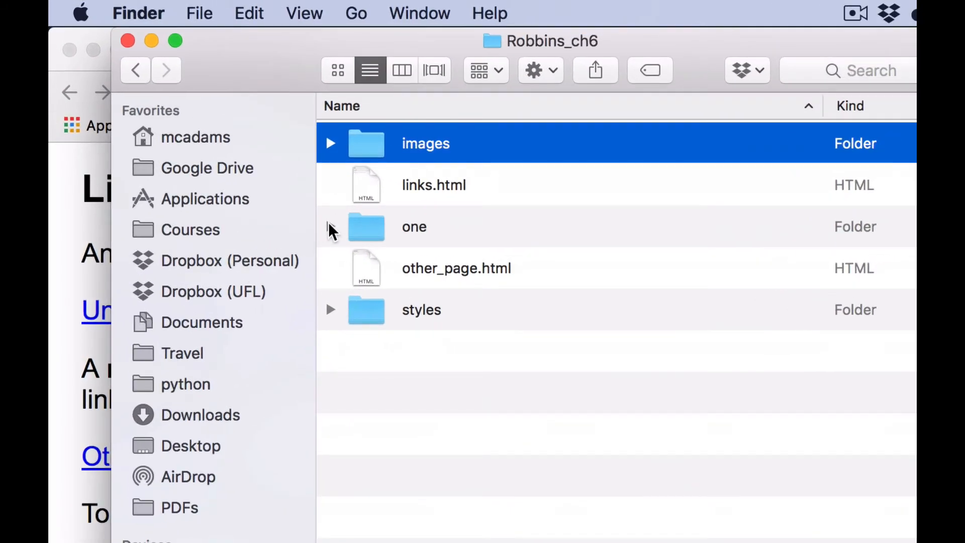
left_click(330, 227)
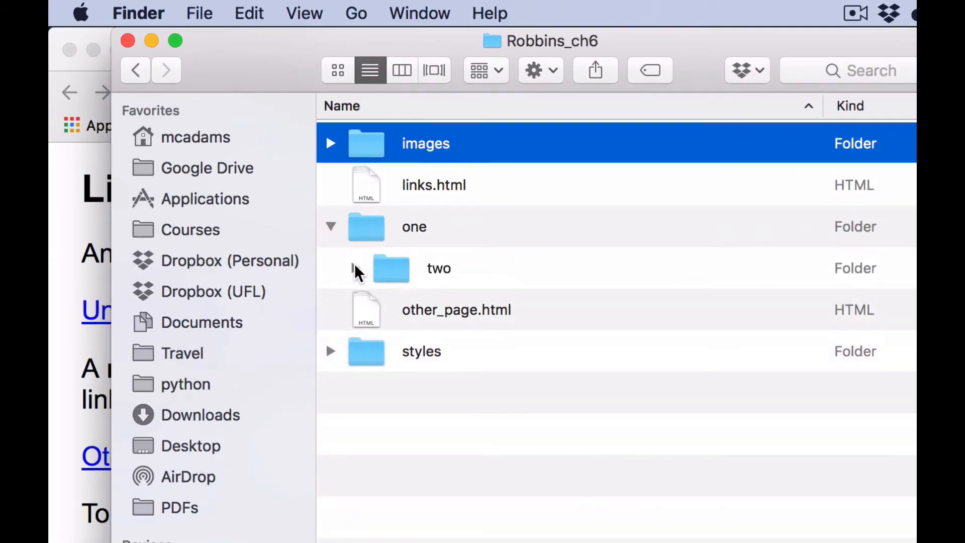
left_click(356, 267)
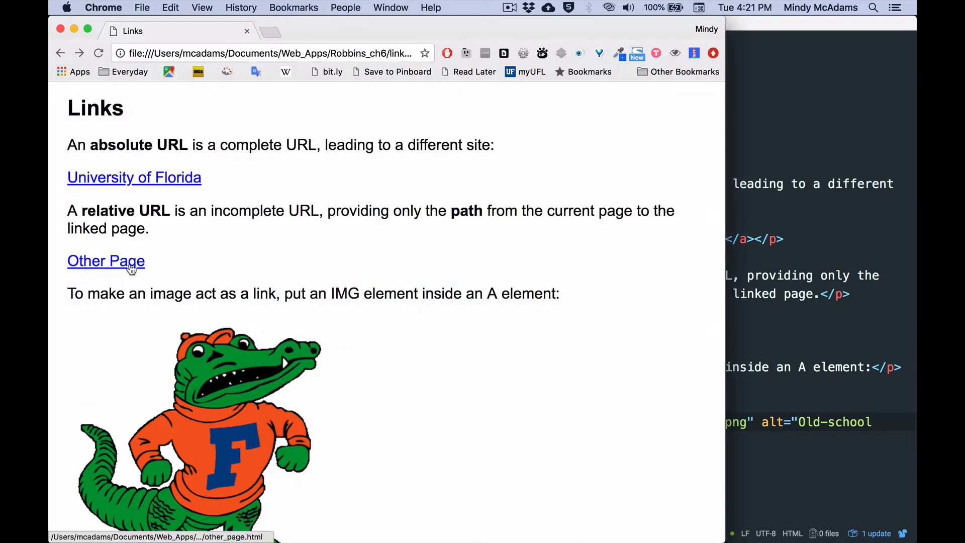
Step: Follow the Other Page link in Chrome and view other_page.html's code in Atom
left_click(106, 261)
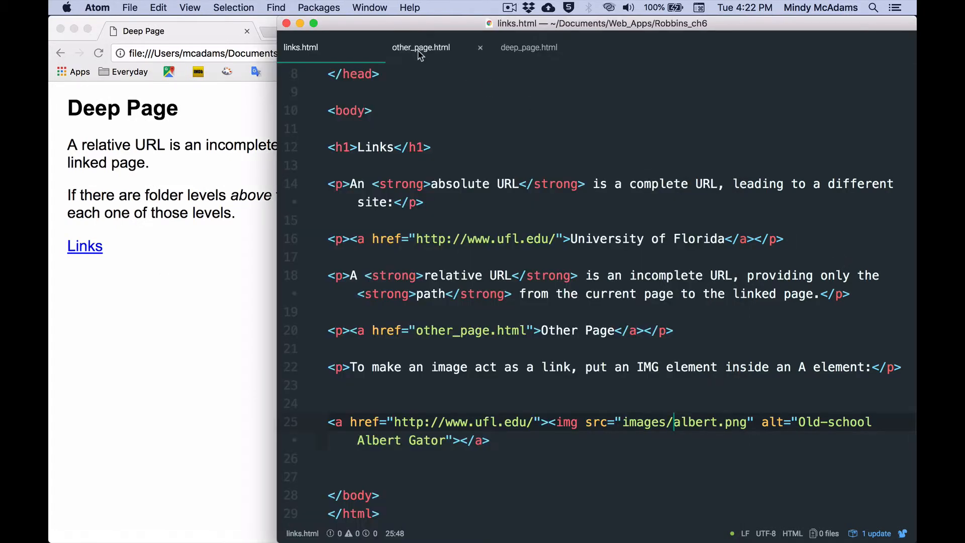
left_click(421, 47)
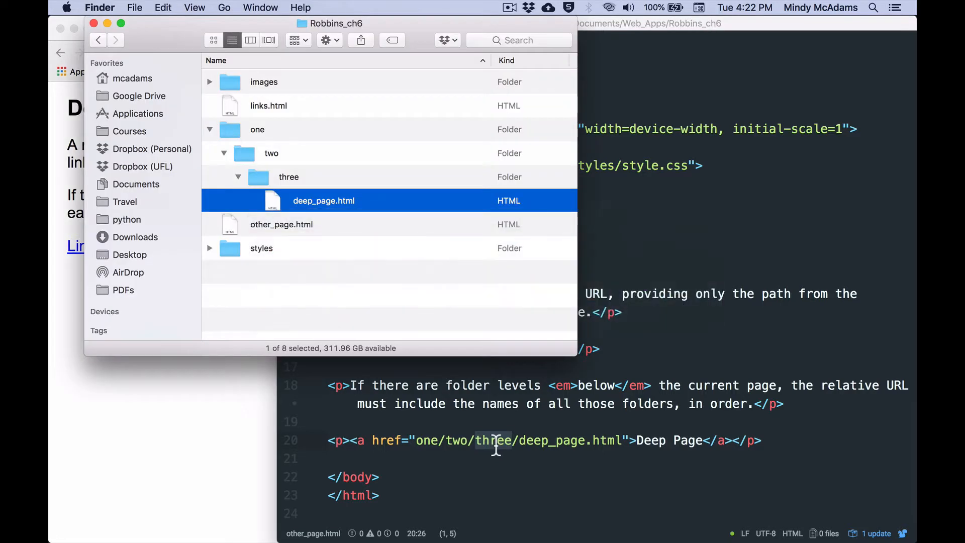
Step: In Finder, select one, two, three, deep_page.html and other_page.html to trace the nested path
left_click(257, 129)
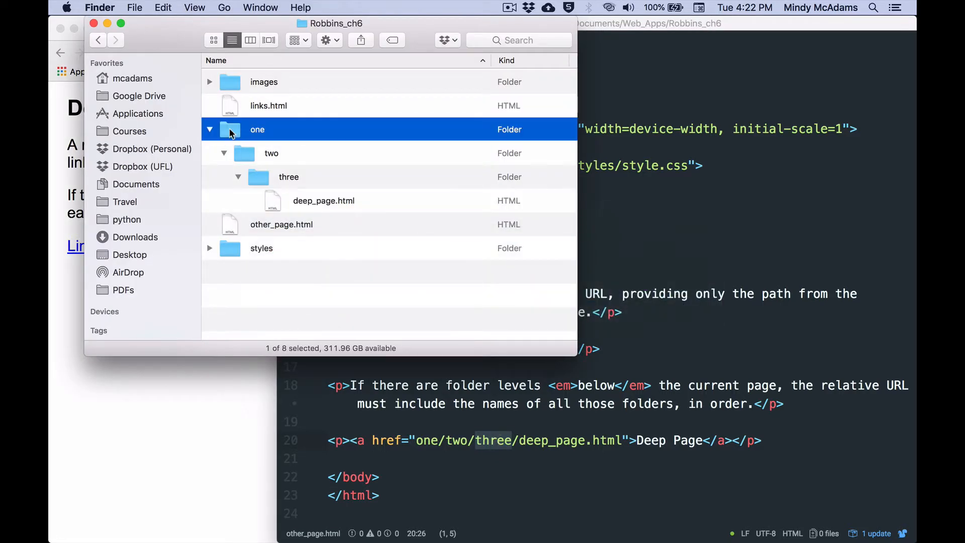
left_click(271, 153)
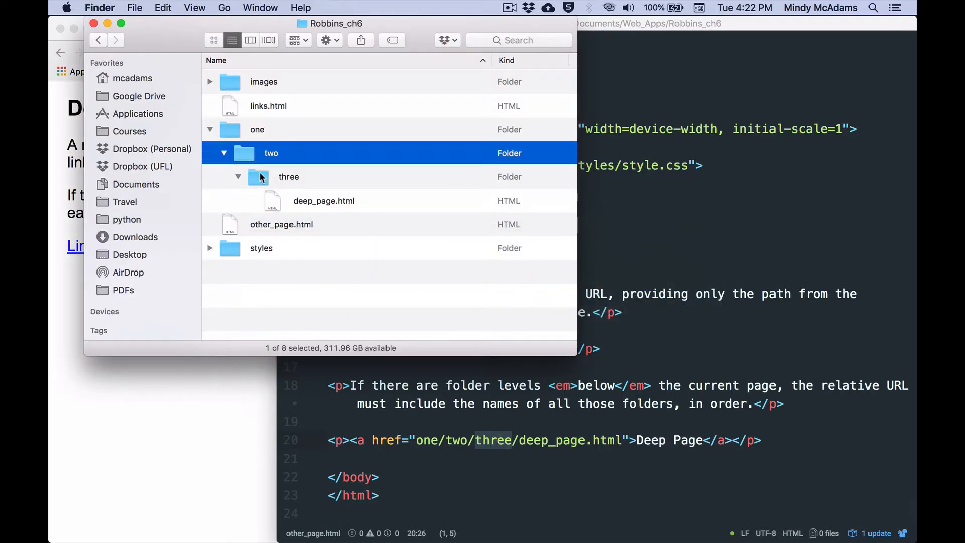
left_click(288, 177)
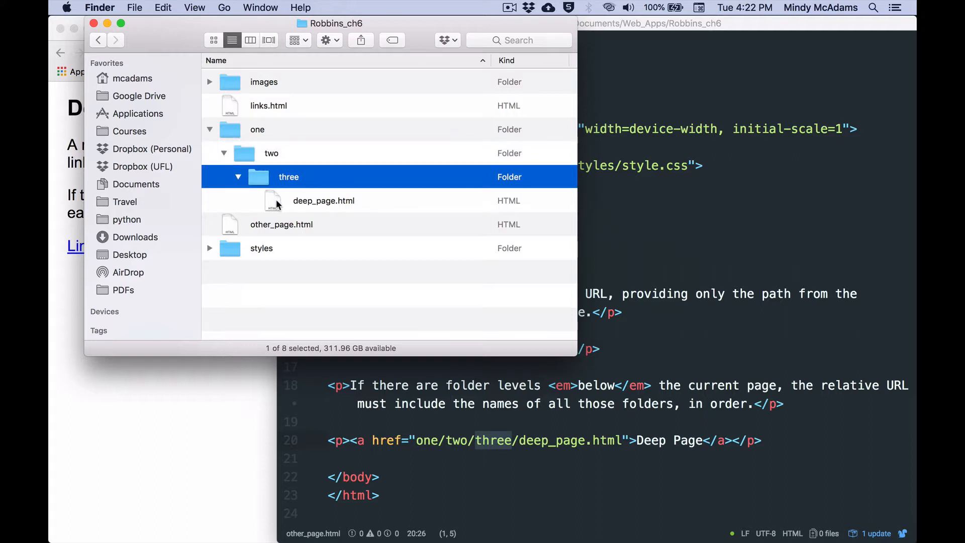
left_click(324, 200)
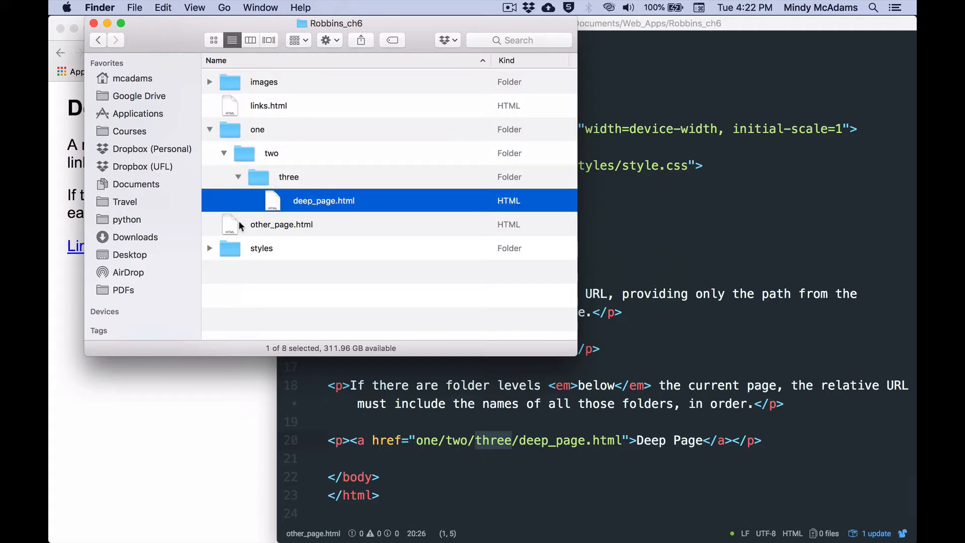
left_click(281, 224)
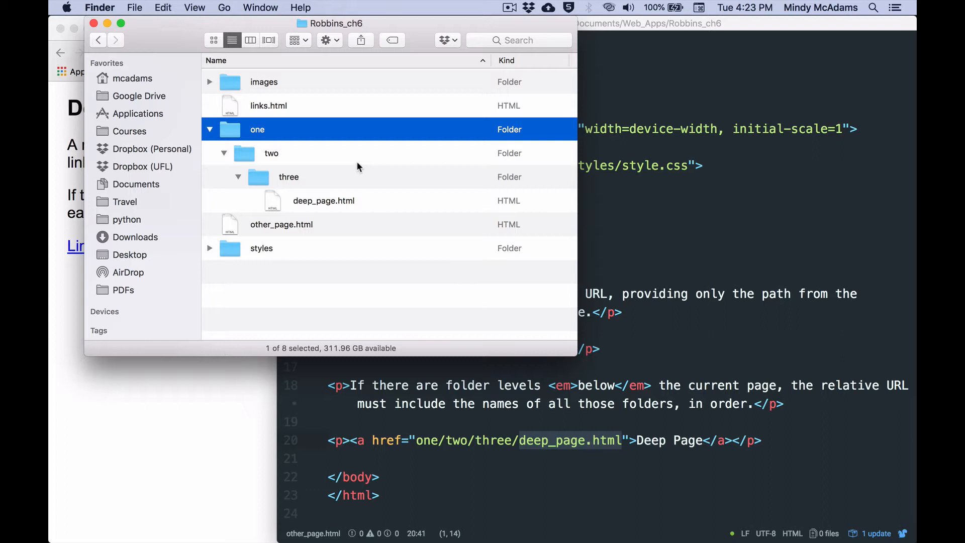
left_click(324, 200)
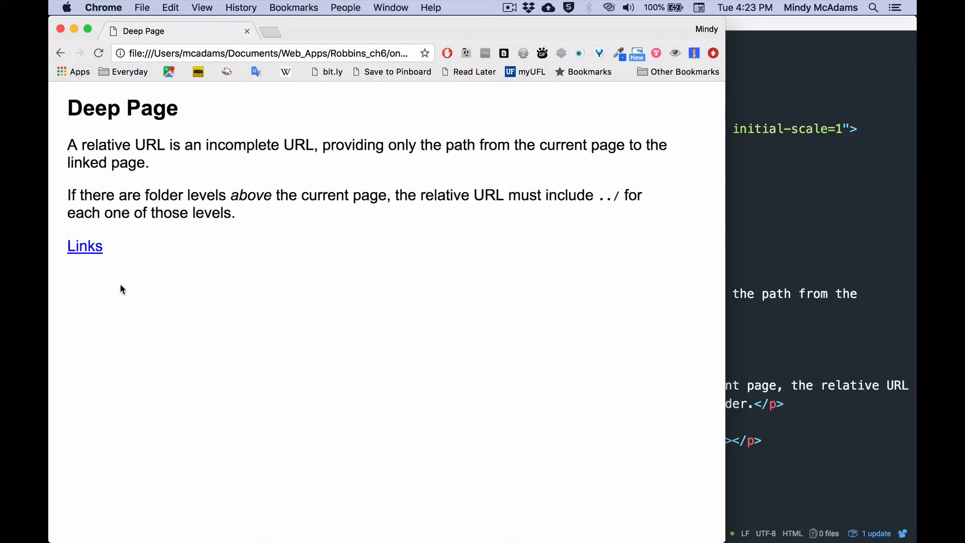
Step: Follow the Deep Page's Links link in Chrome, then view deep_page.html's code in Atom
left_click(84, 245)
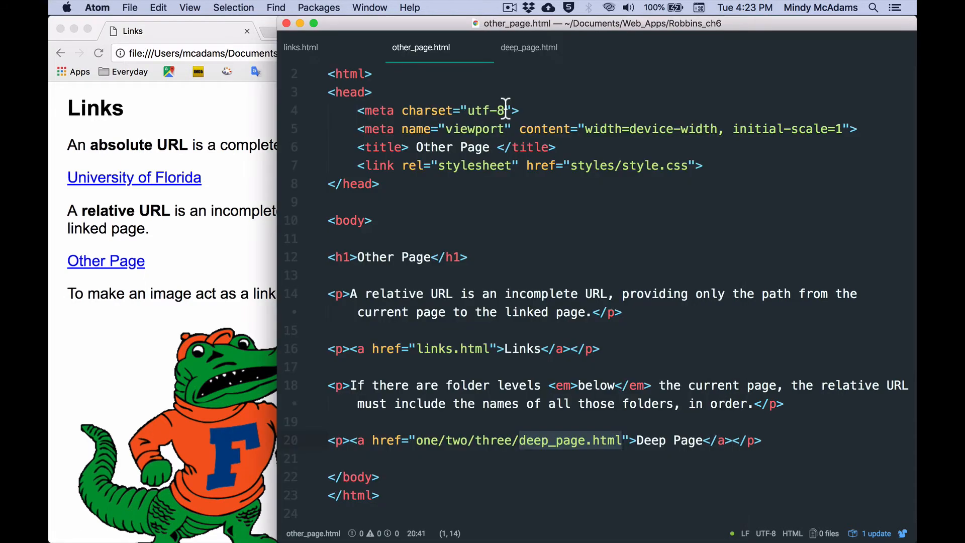
left_click(528, 48)
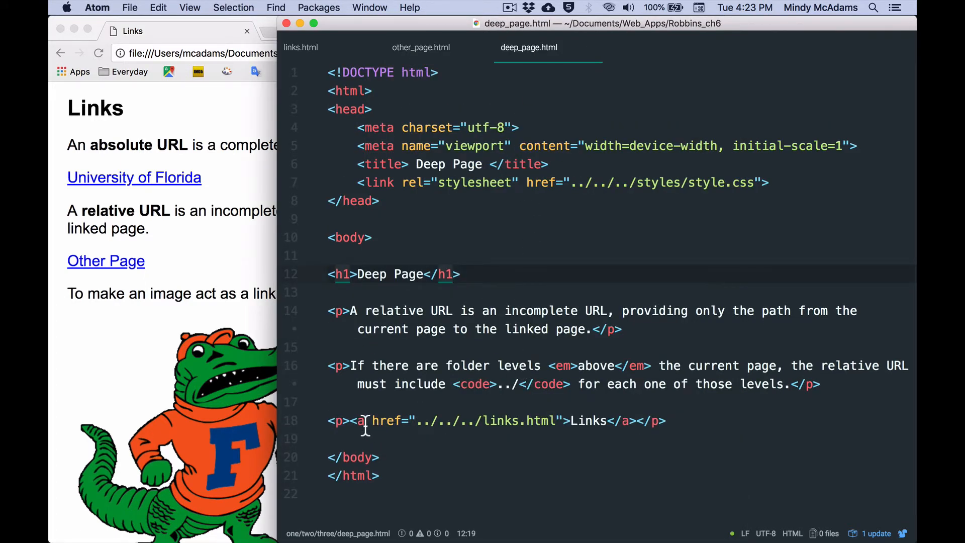
Step: Highlight one ../ level in deep_page.html's ../../../links.html href on line 18
left_click_drag(359, 420, 545, 420)
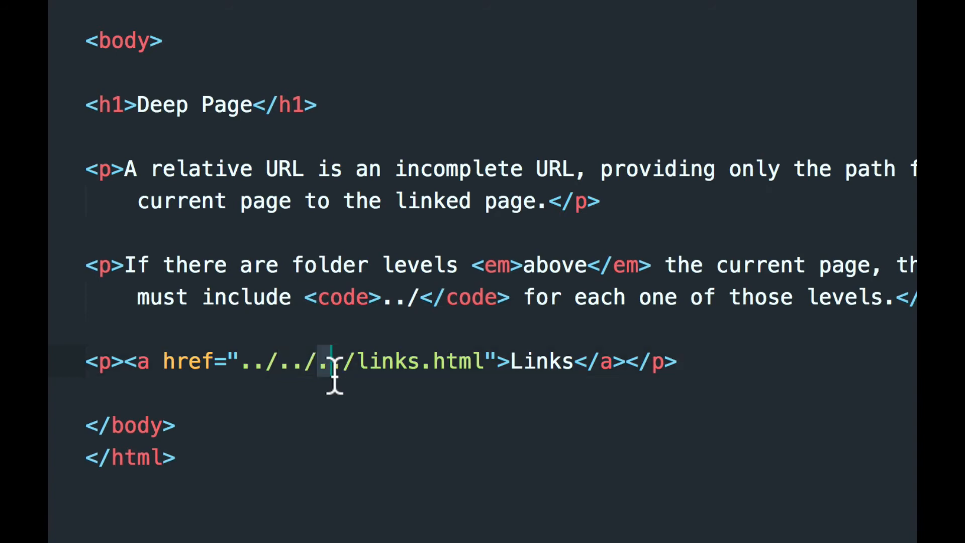
type("..")
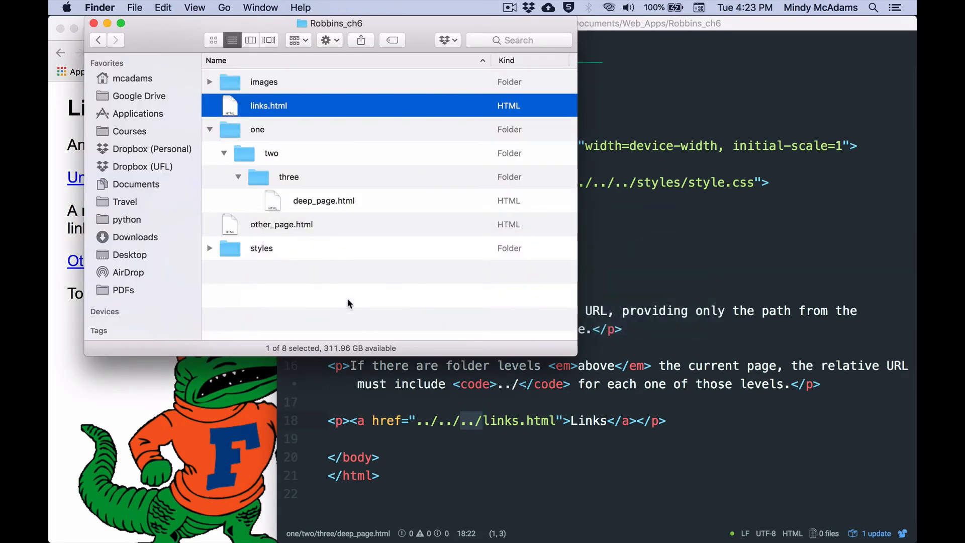
left_click(324, 200)
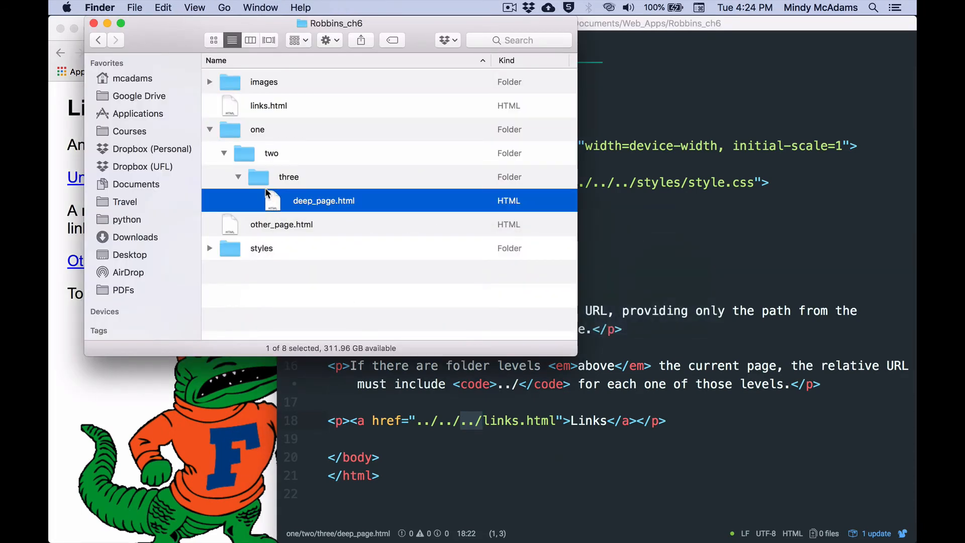
left_click(268, 105)
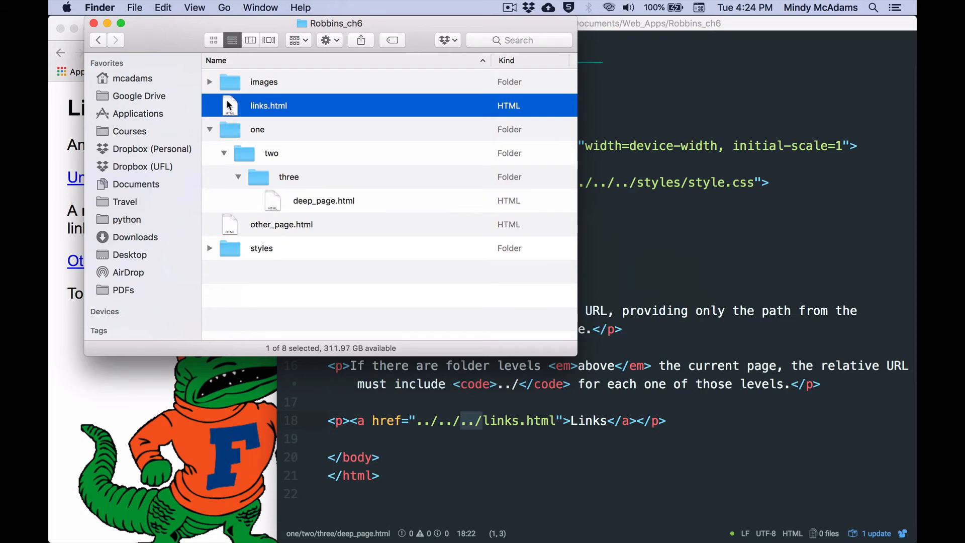
left_click(288, 177)
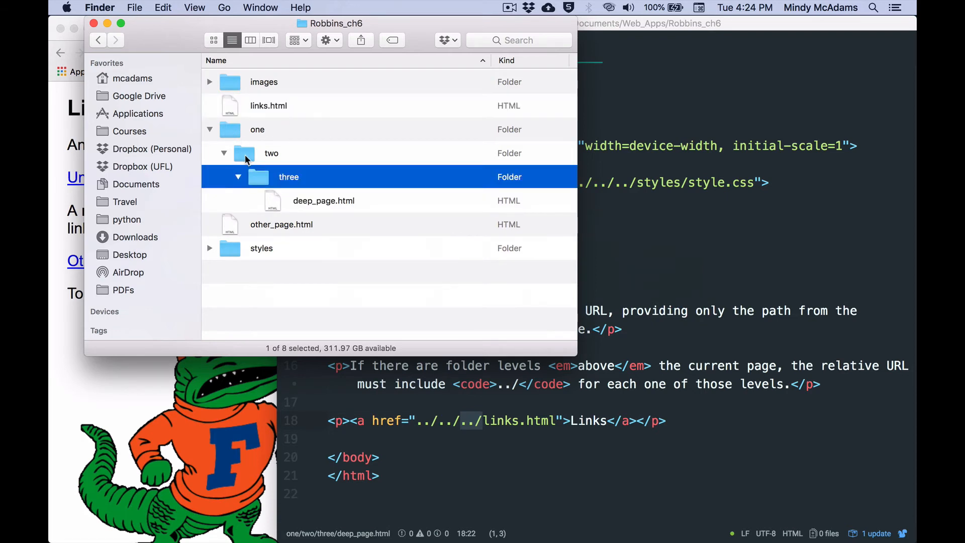
left_click(256, 129)
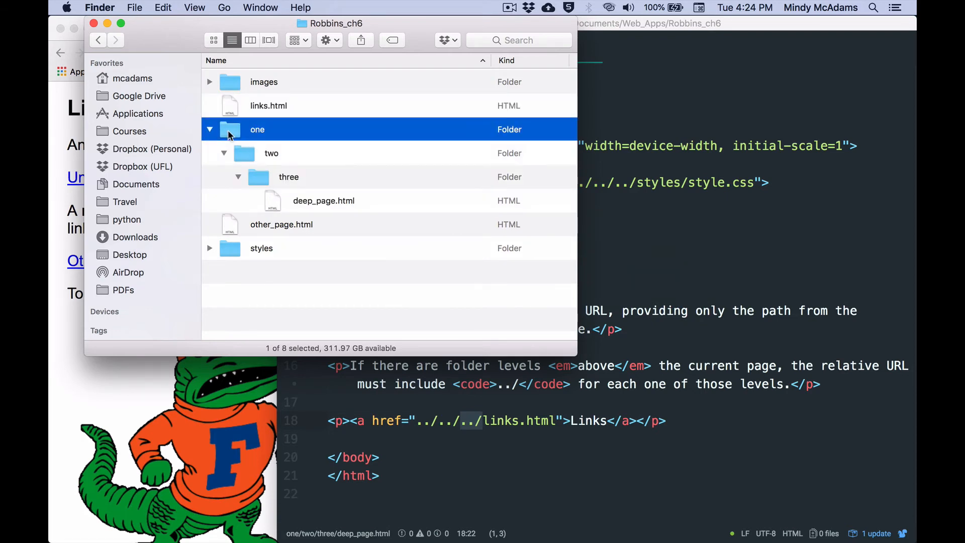
left_click(268, 105)
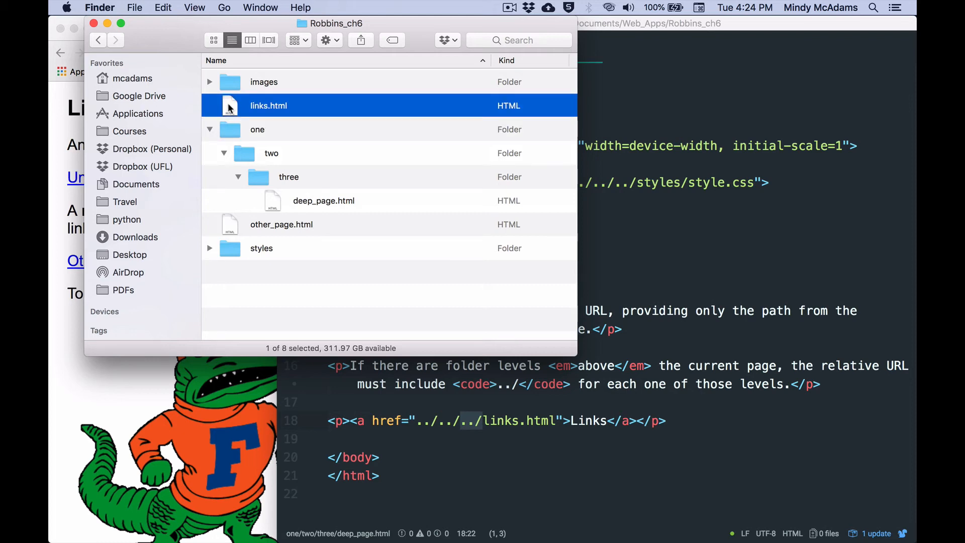
left_click(323, 200)
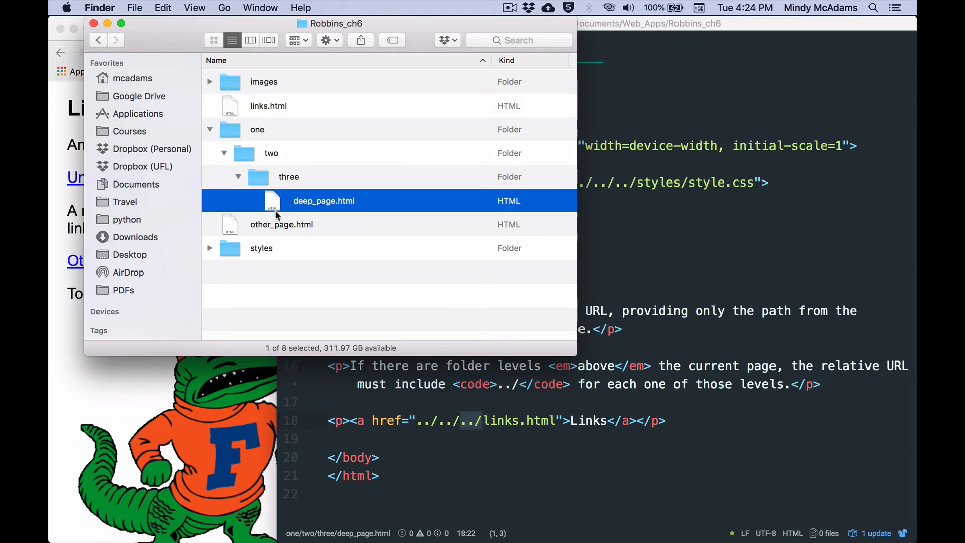
mouse_move(232, 136)
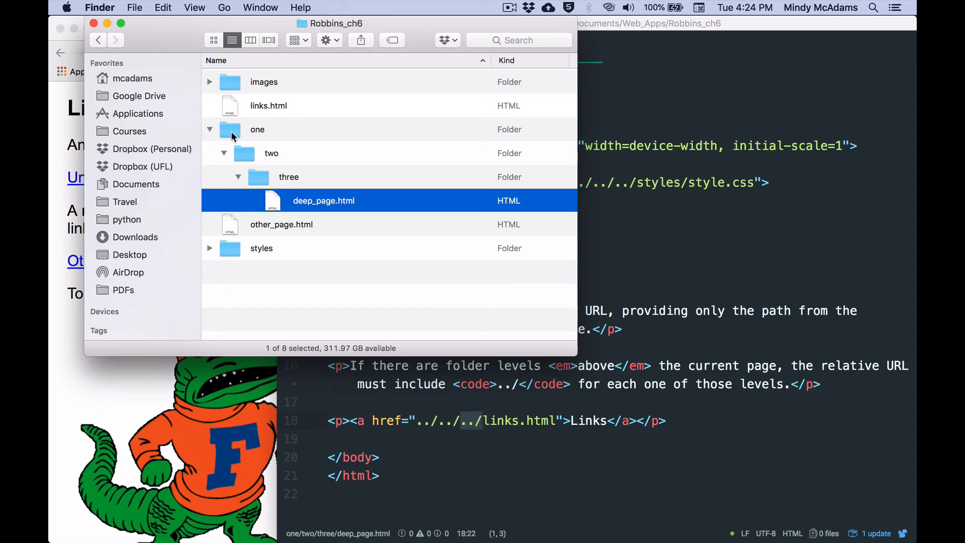
left_click(270, 153)
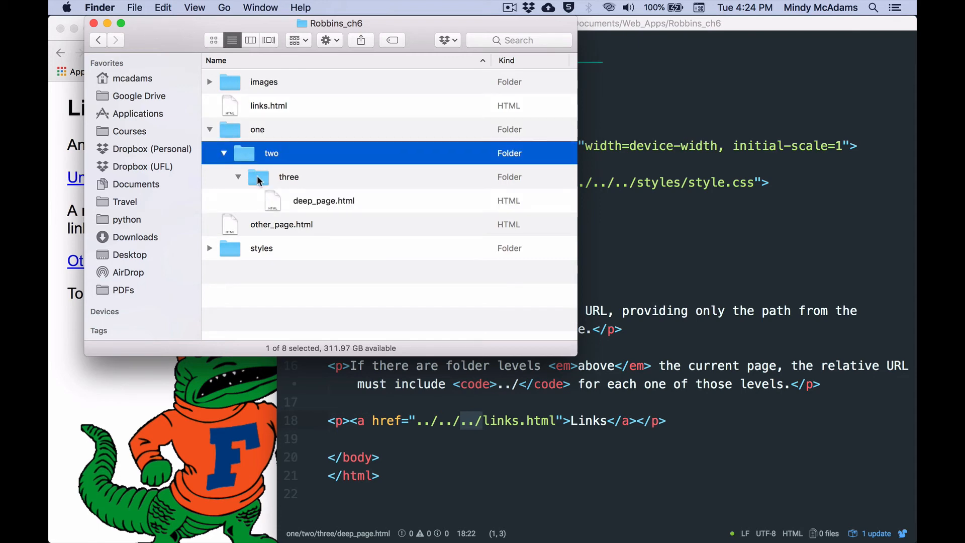
left_click(288, 177)
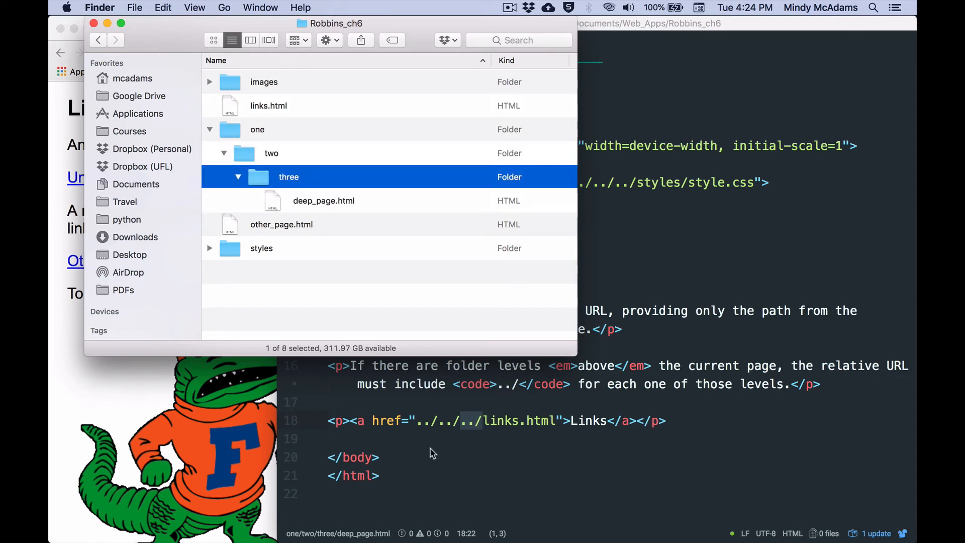